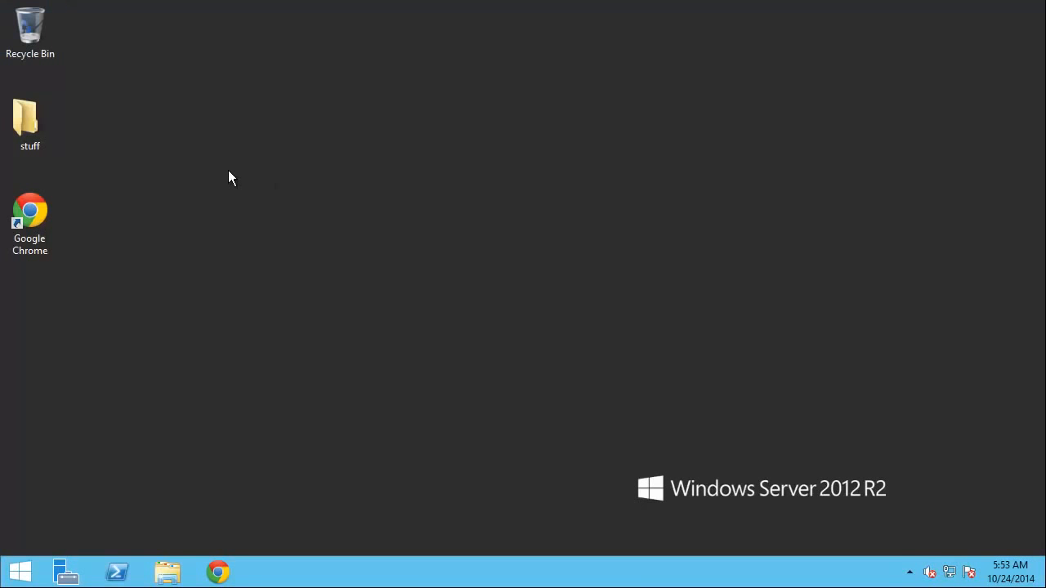
pyautogui.moveTo(248, 167)
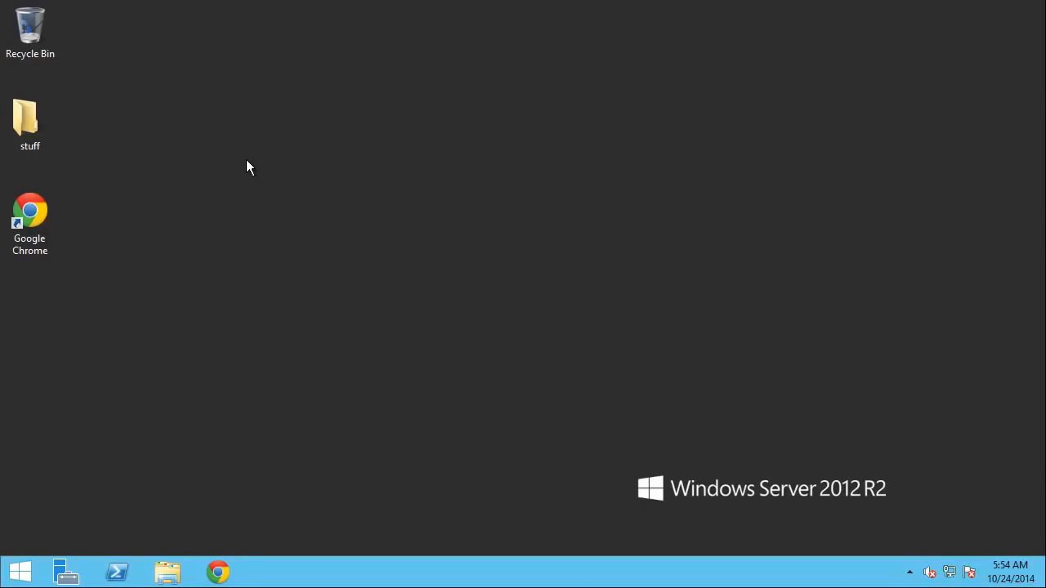
pyautogui.moveTo(530, 176)
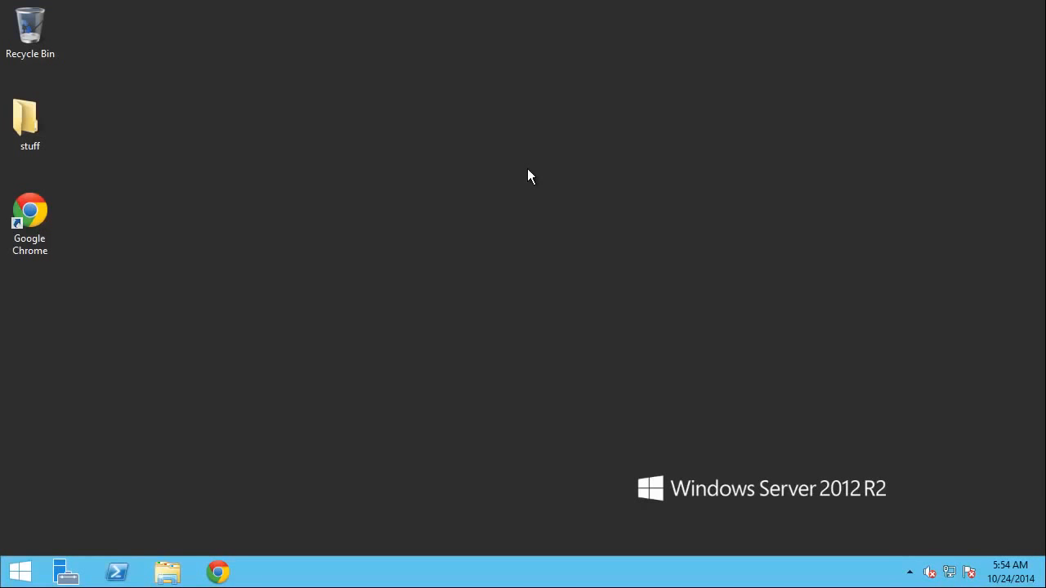
pyautogui.moveTo(263, 219)
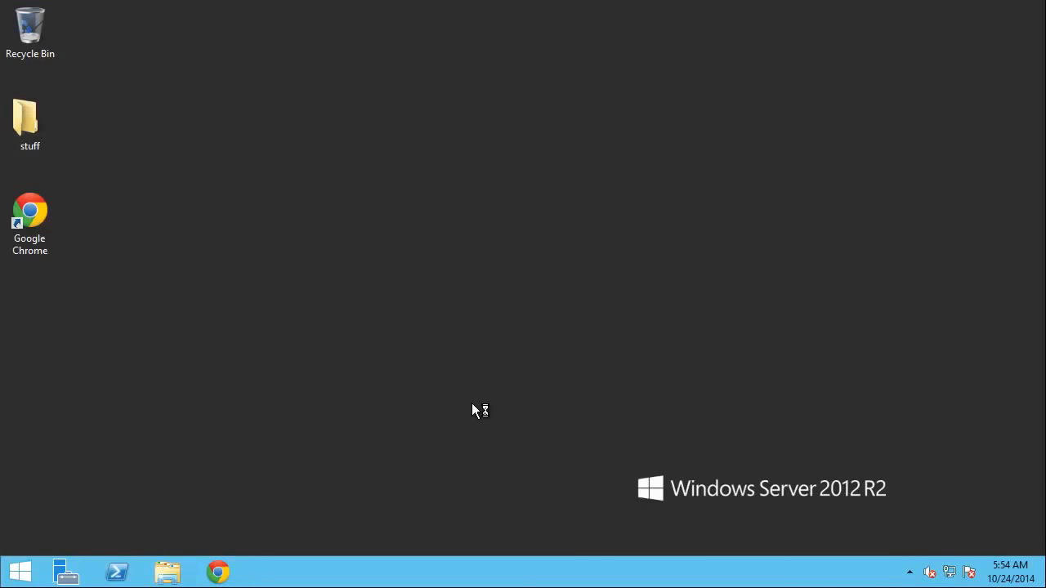
pyautogui.moveTo(637, 281)
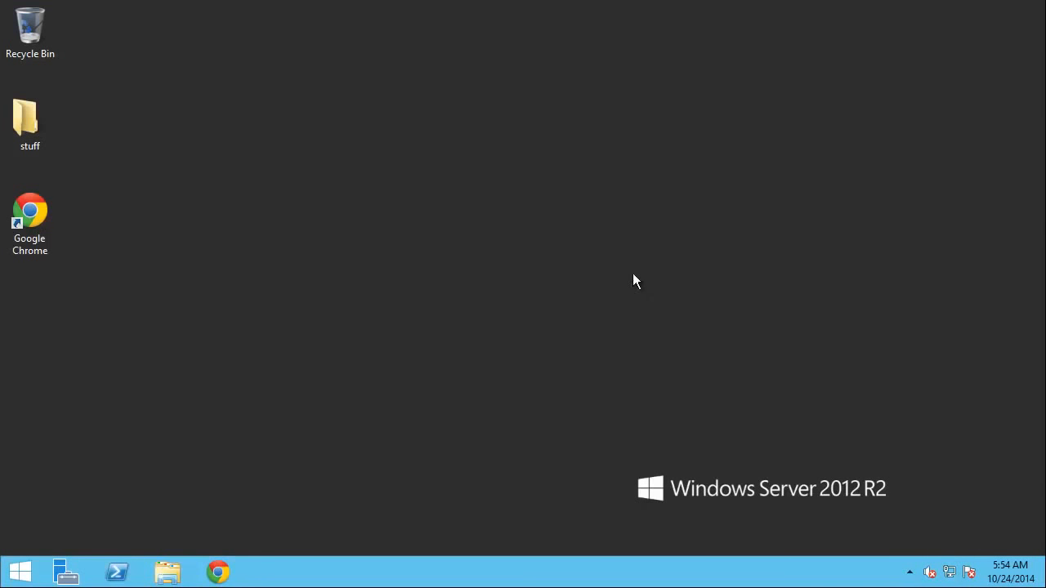
pyautogui.moveTo(584, 385)
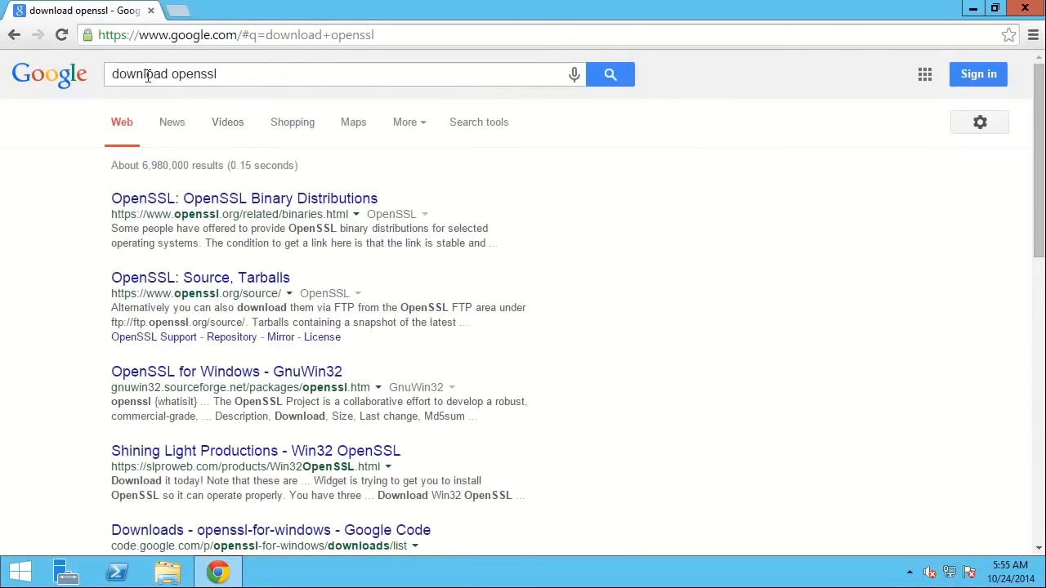
pyautogui.moveTo(284, 202)
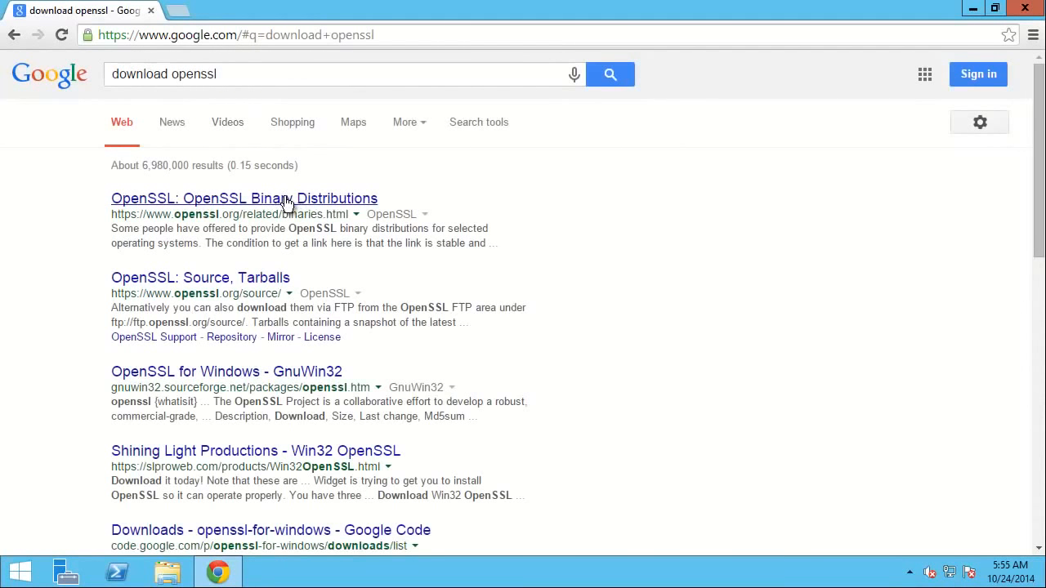
# Open the 'OpenSSL: OpenSSL Binary Distributions' result from the search page.
pyautogui.click(243, 197)
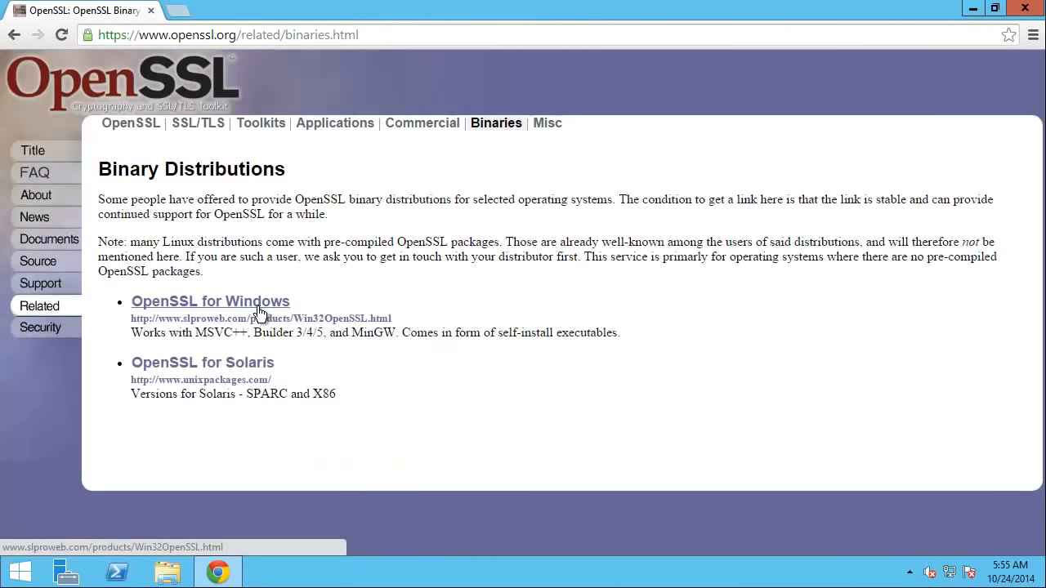
pyautogui.moveTo(271, 317)
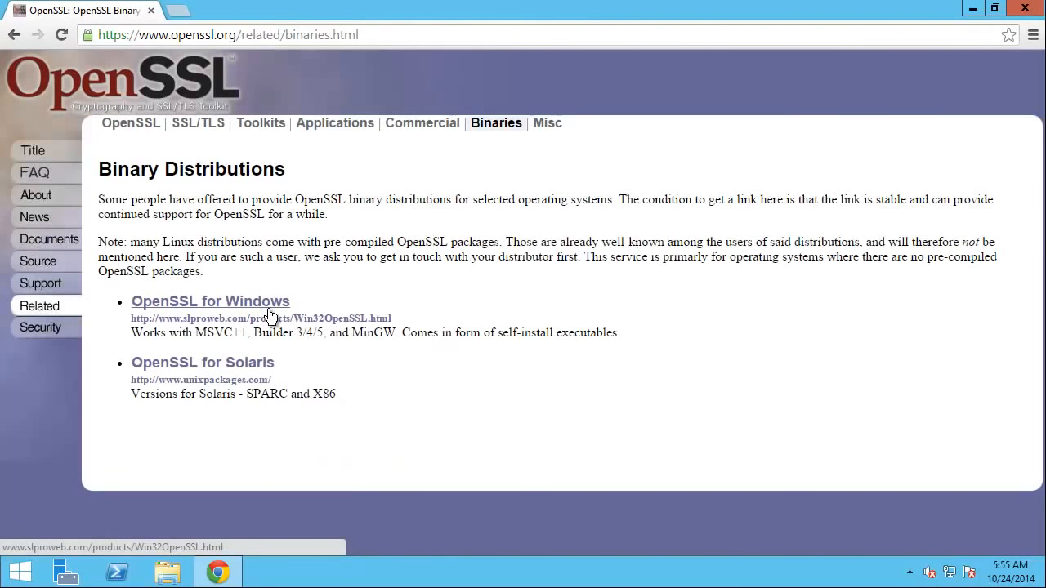
pyautogui.moveTo(683, 330)
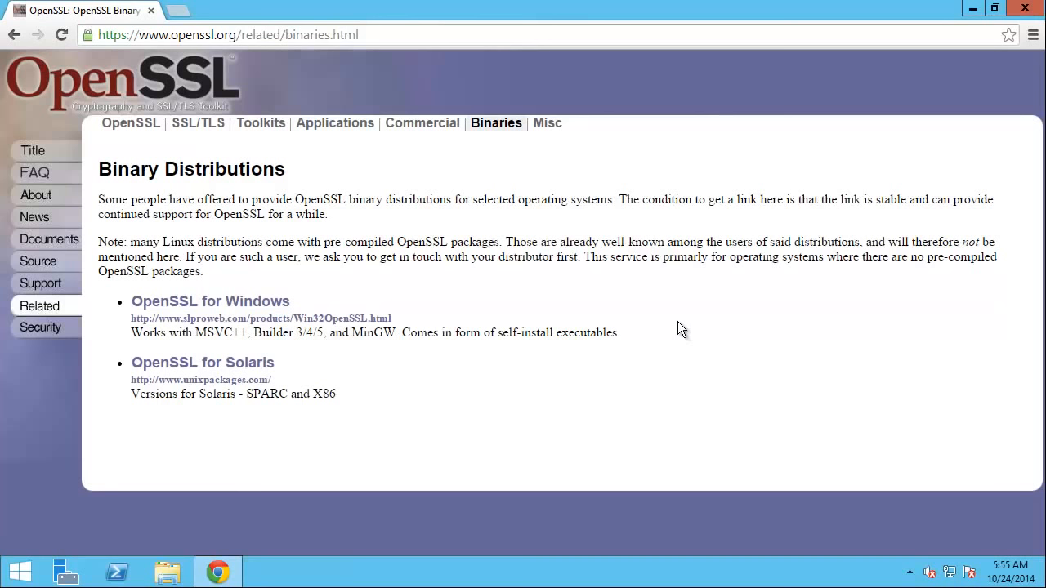
pyautogui.moveTo(484, 289)
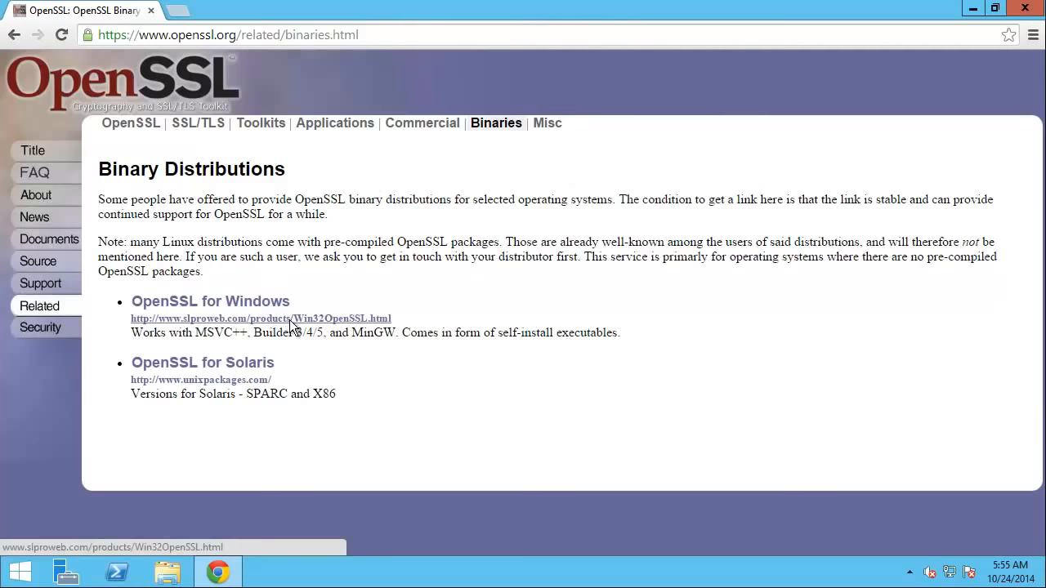
# Go to OpenSSL for Windows and download the full Win32 OpenSSL v1.0.1j installer.
pyautogui.click(261, 316)
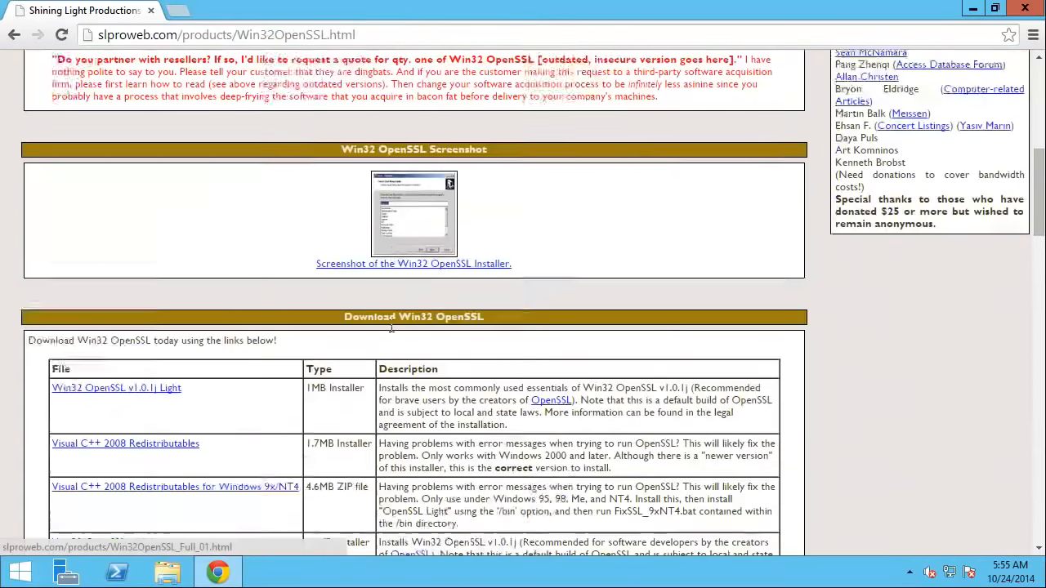
pyautogui.scroll(-3)
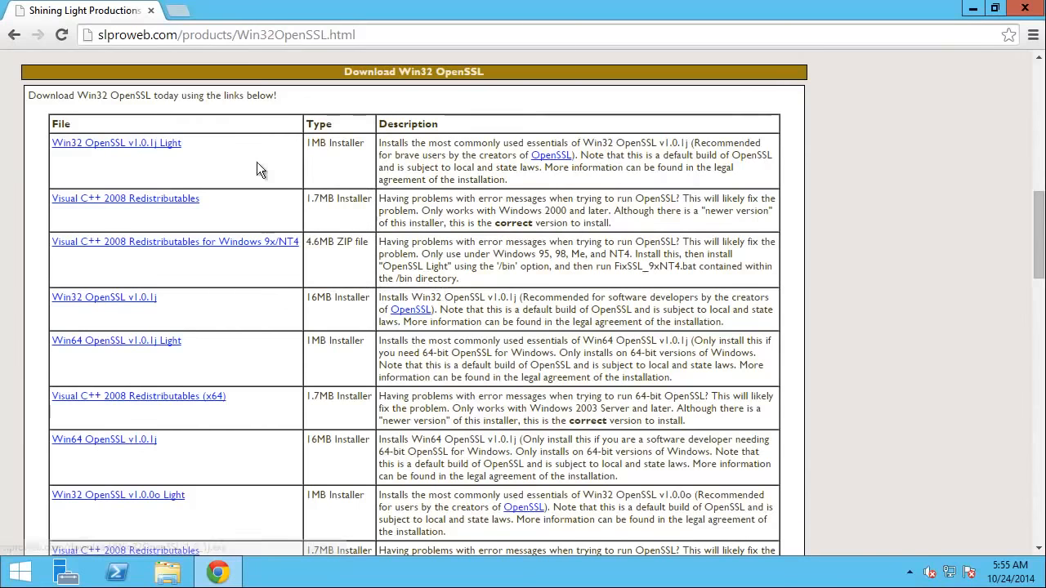
pyautogui.moveTo(477, 302)
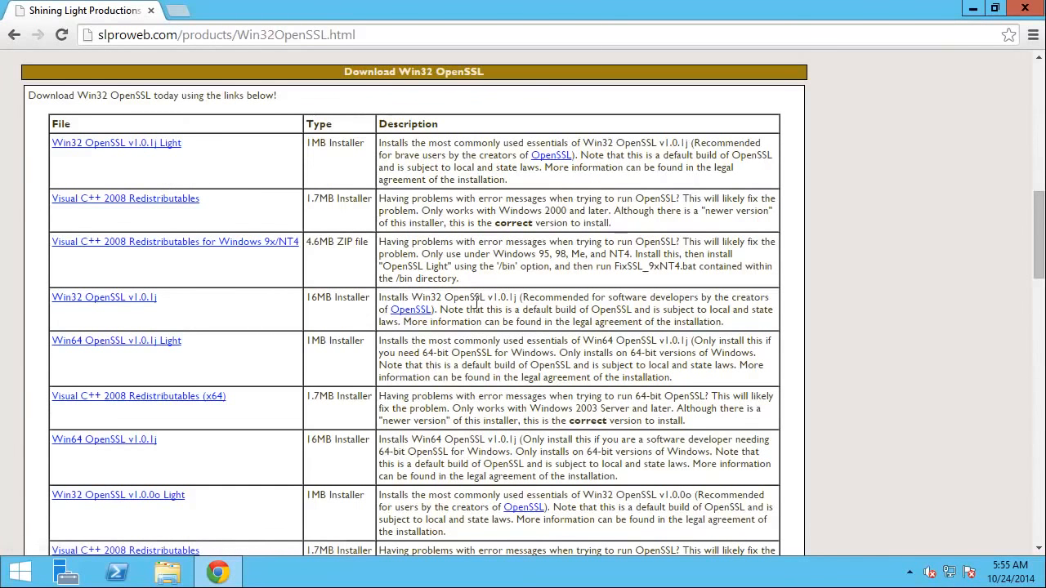
pyautogui.moveTo(286, 294)
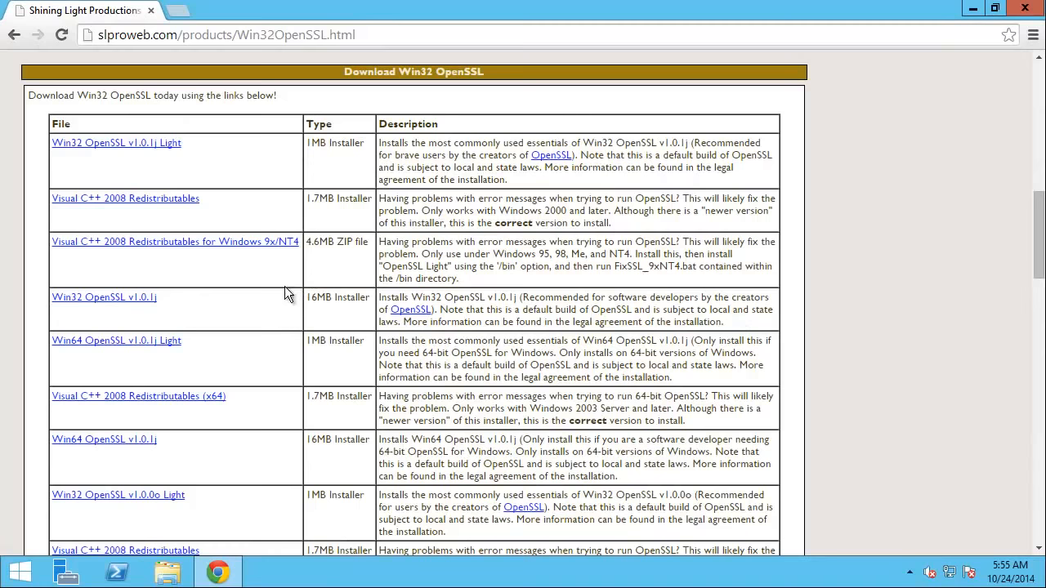
pyautogui.moveTo(79, 301)
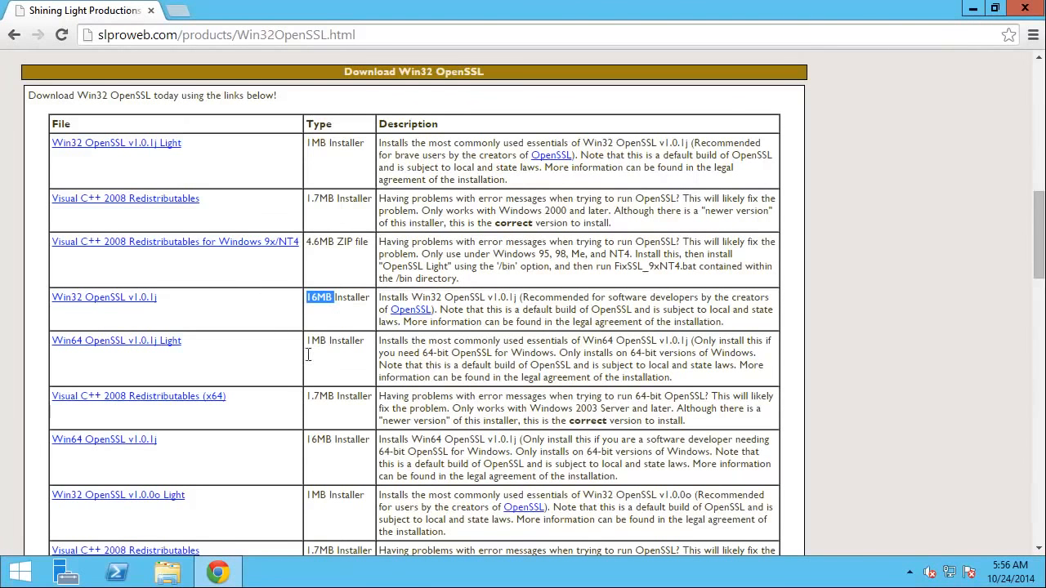
pyautogui.moveTo(134, 317)
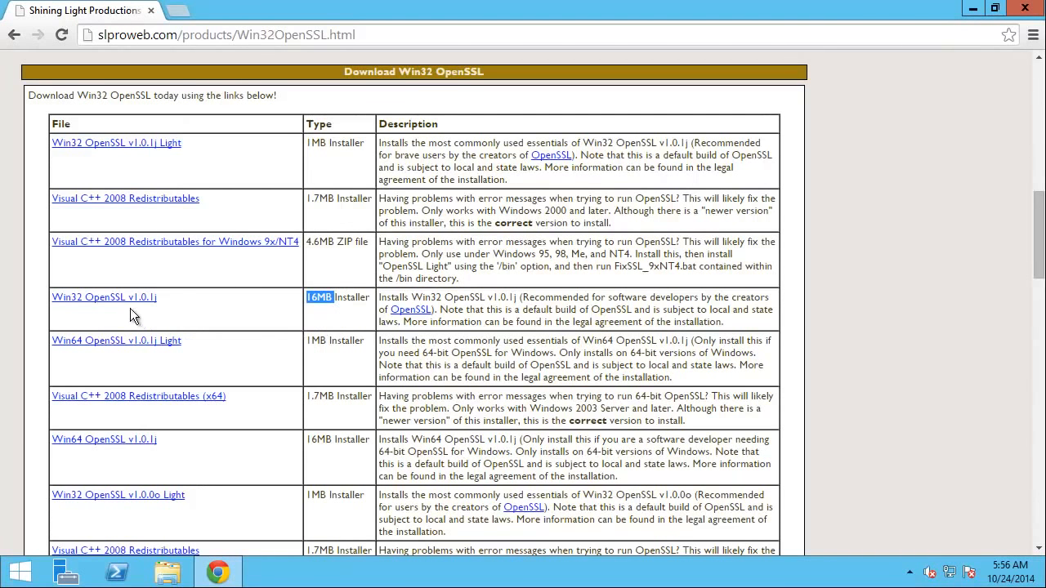
pyautogui.moveTo(640, 270)
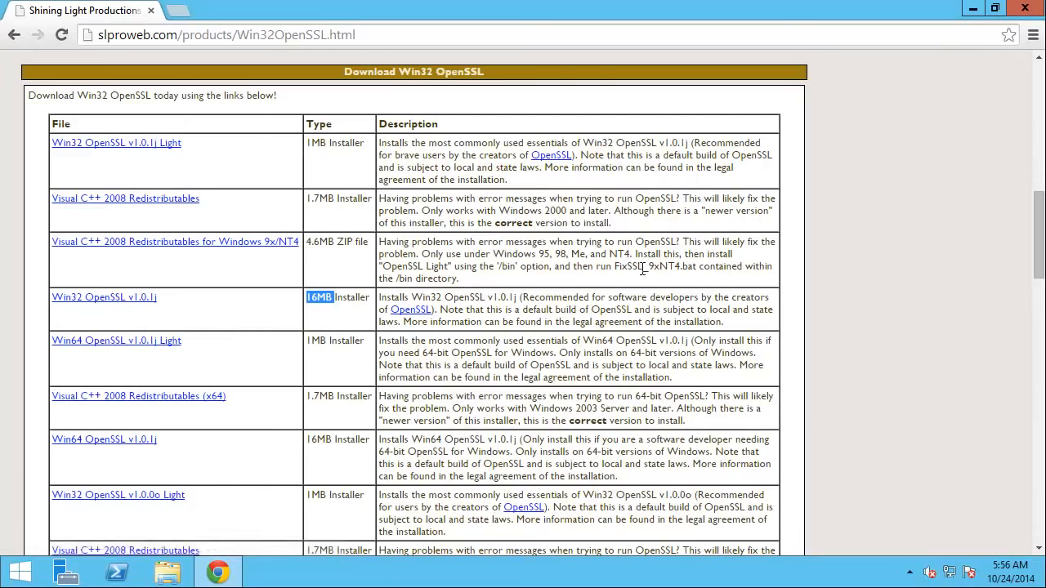
pyautogui.click(104, 297)
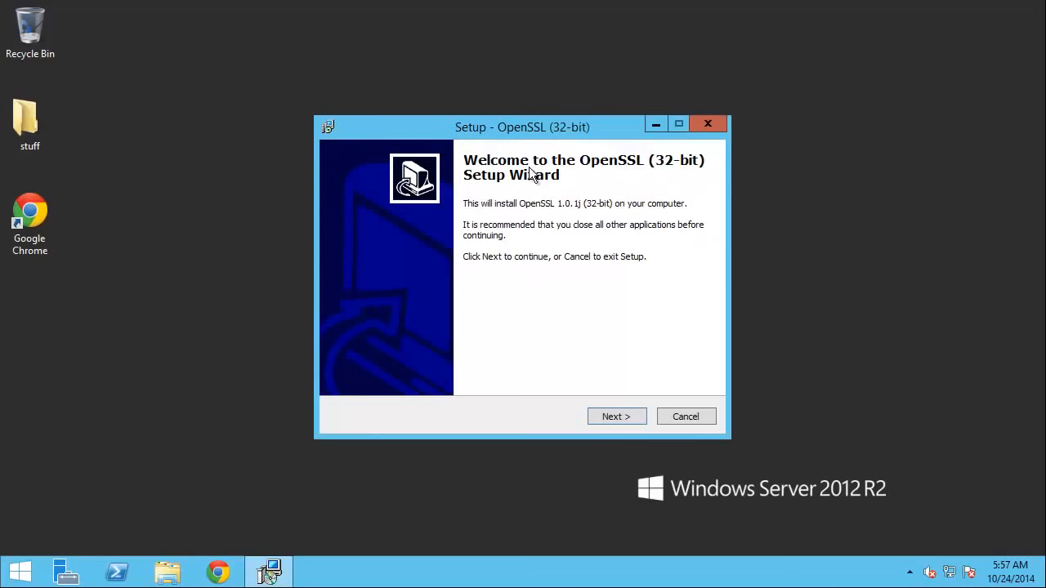
# Install to C:\OpenSSL-Win32 with DLLs copied to its bin directory, no donation, and finish.
pyautogui.click(616, 417)
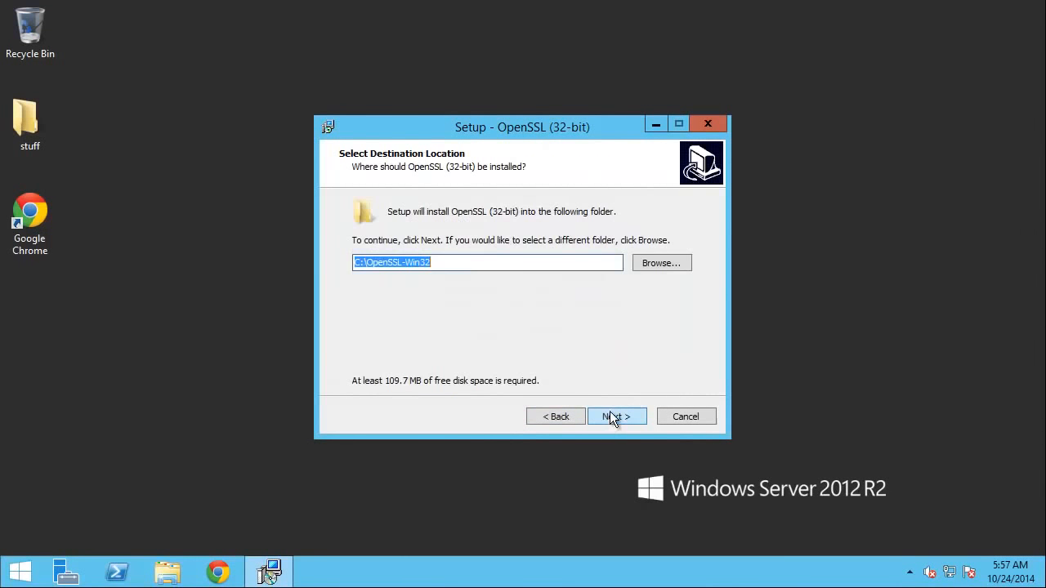
pyautogui.moveTo(613, 409)
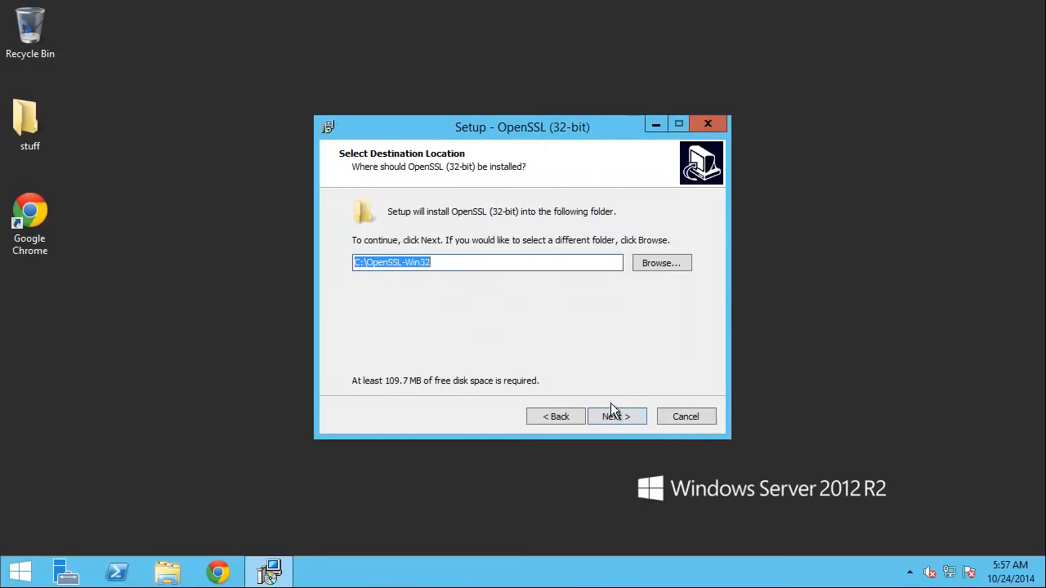
pyautogui.click(616, 416)
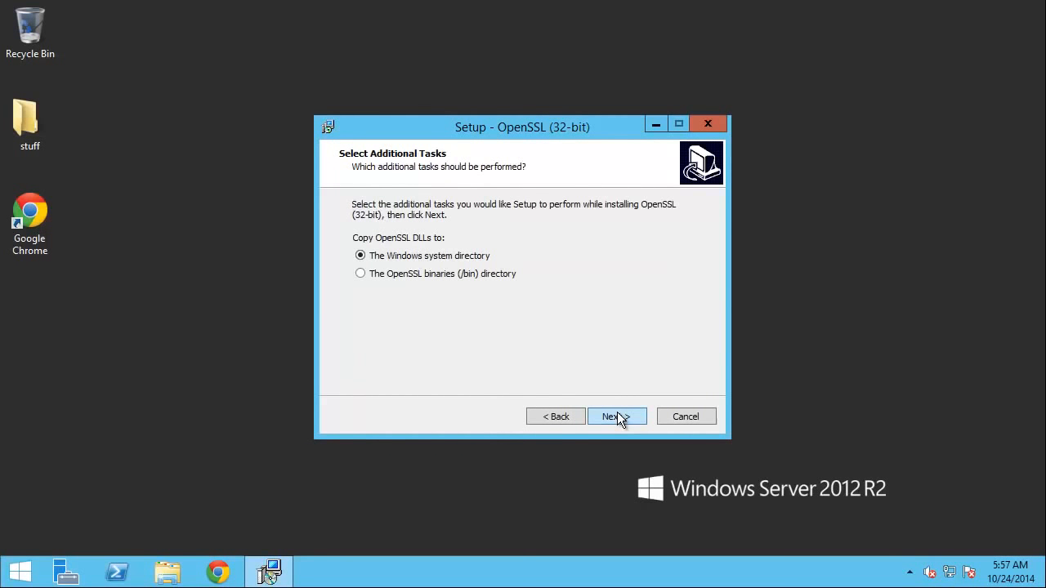
pyautogui.moveTo(401, 245)
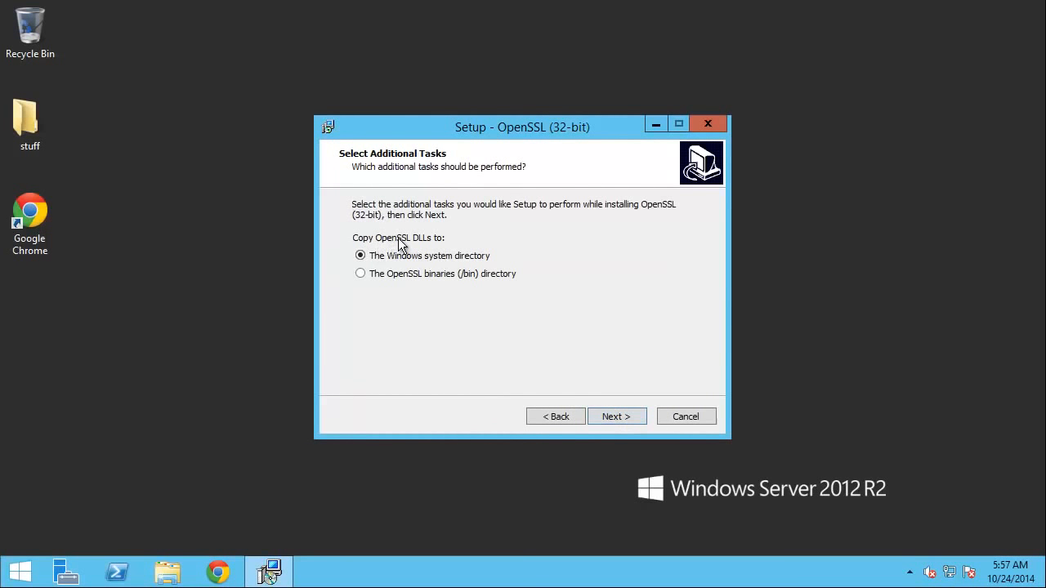
pyautogui.moveTo(477, 281)
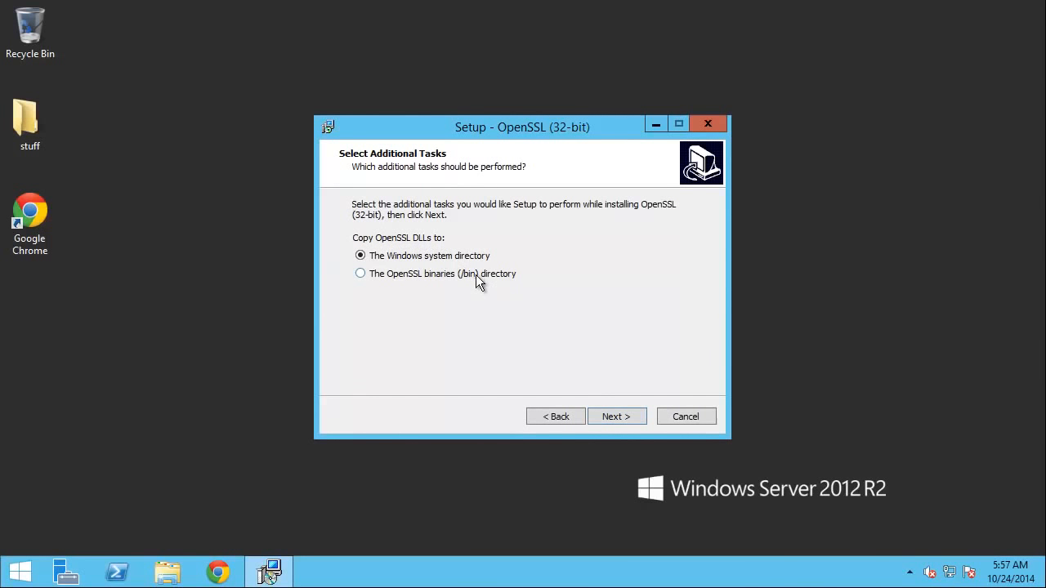
pyautogui.click(360, 273)
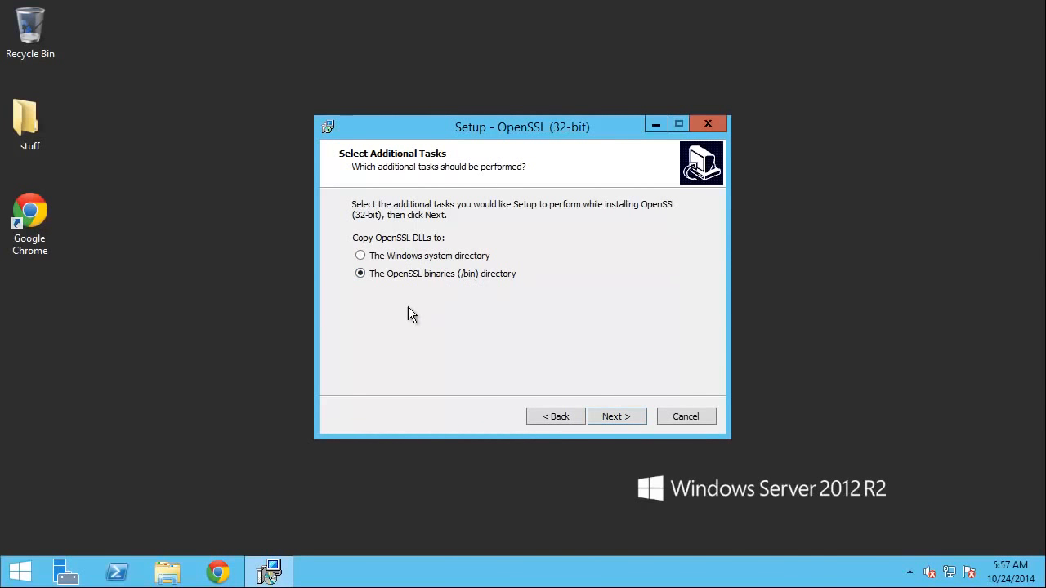
pyautogui.moveTo(596, 399)
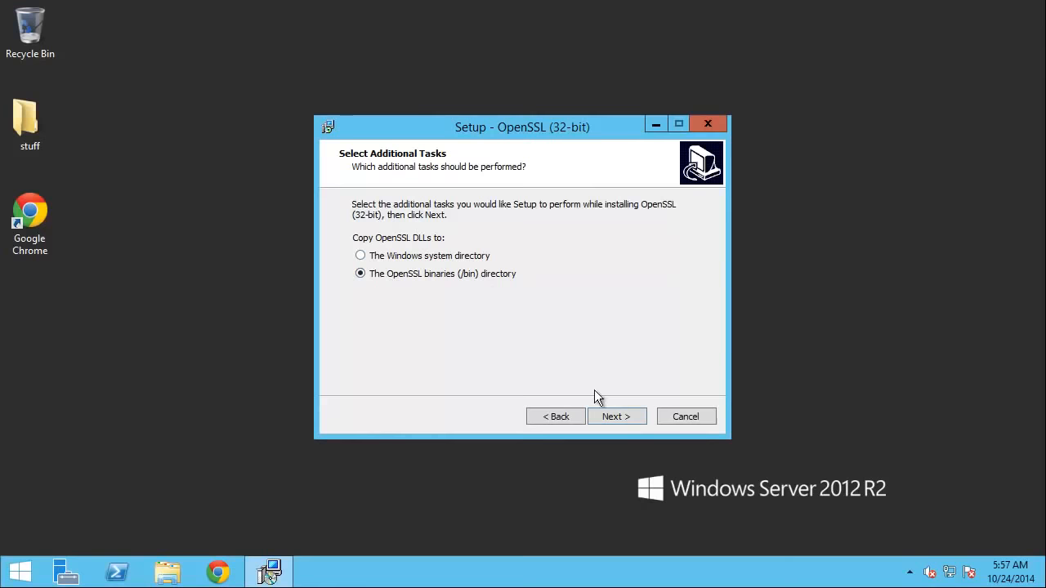
pyautogui.click(616, 416)
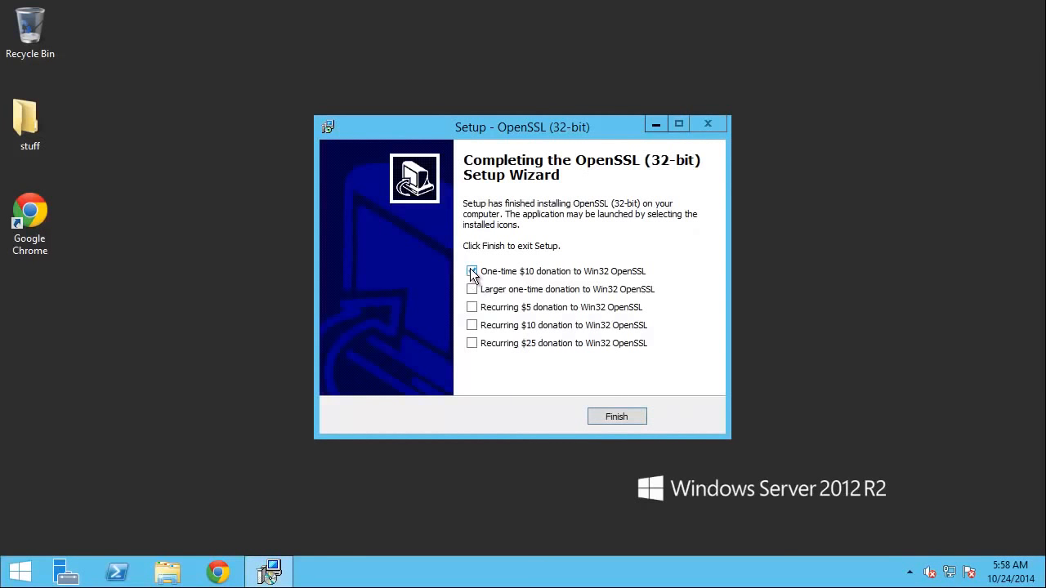
pyautogui.click(470, 271)
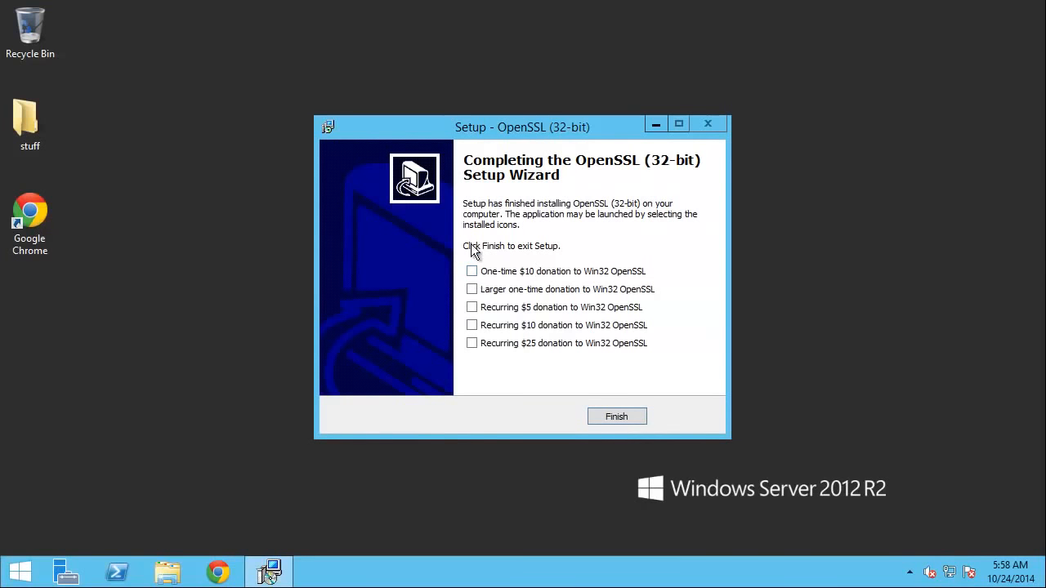
pyautogui.click(616, 417)
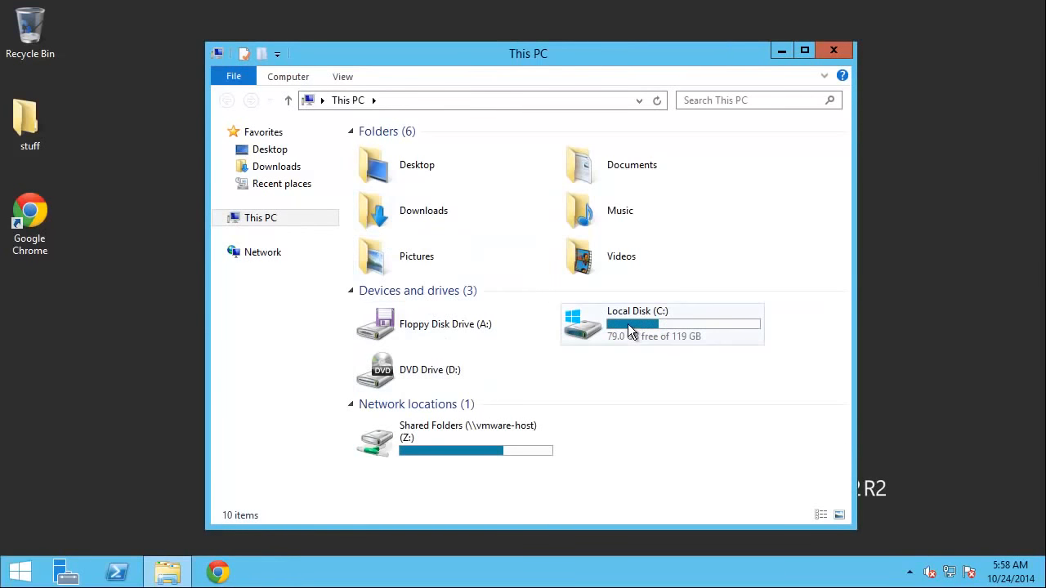
# Browse Local Disk (C:) to OpenSSL-Win32\bin and copy the folder path from the address bar.
pyautogui.doubleClick(638, 324)
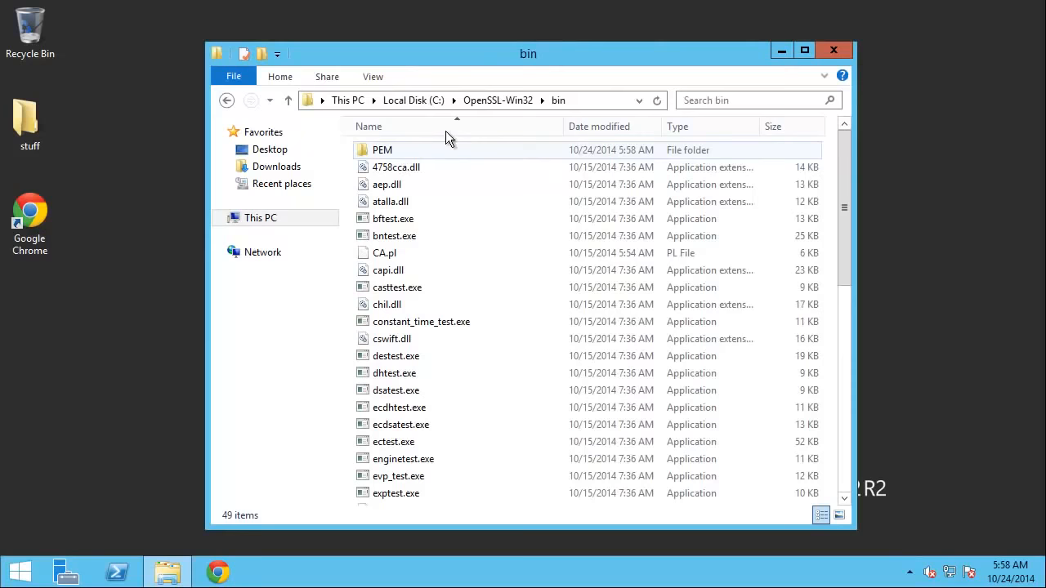
pyautogui.rightClick(392, 100)
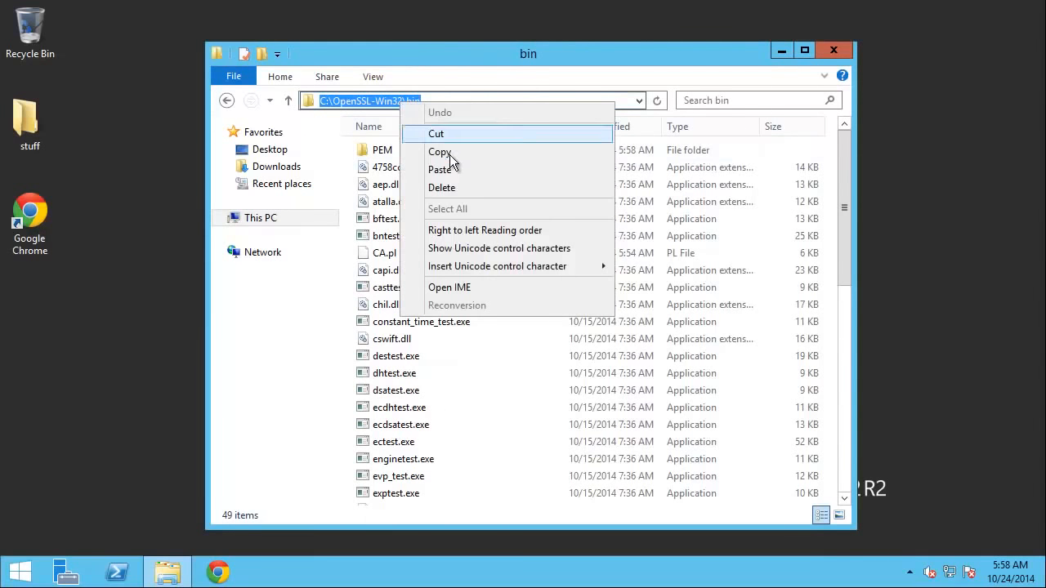
pyautogui.rightClick(260, 217)
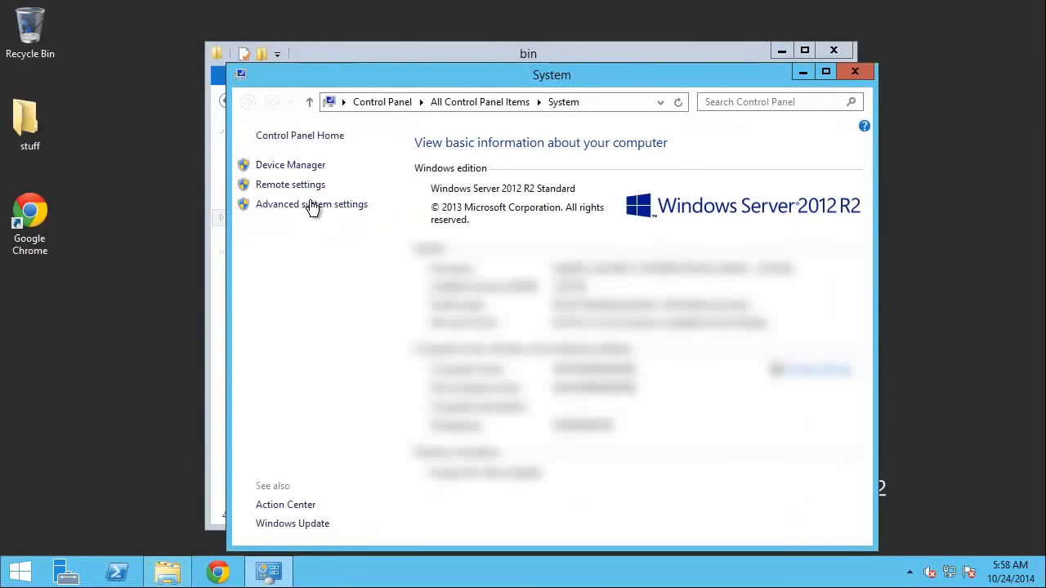
# Append C:\OpenSSL-Win32\bin to the system Path in Environment Variables and confirm all dialogs.
pyautogui.click(311, 204)
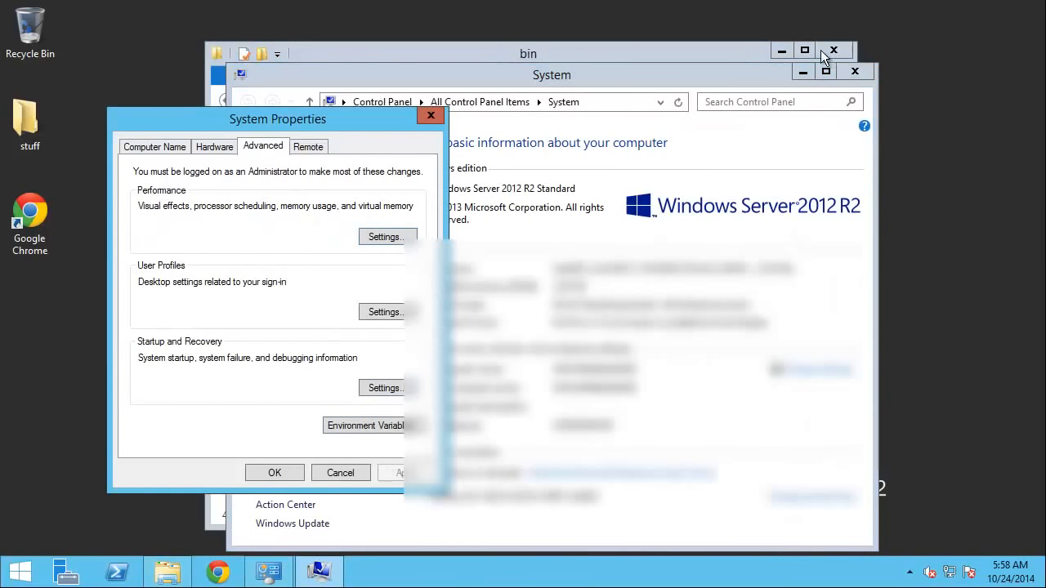
pyautogui.click(363, 425)
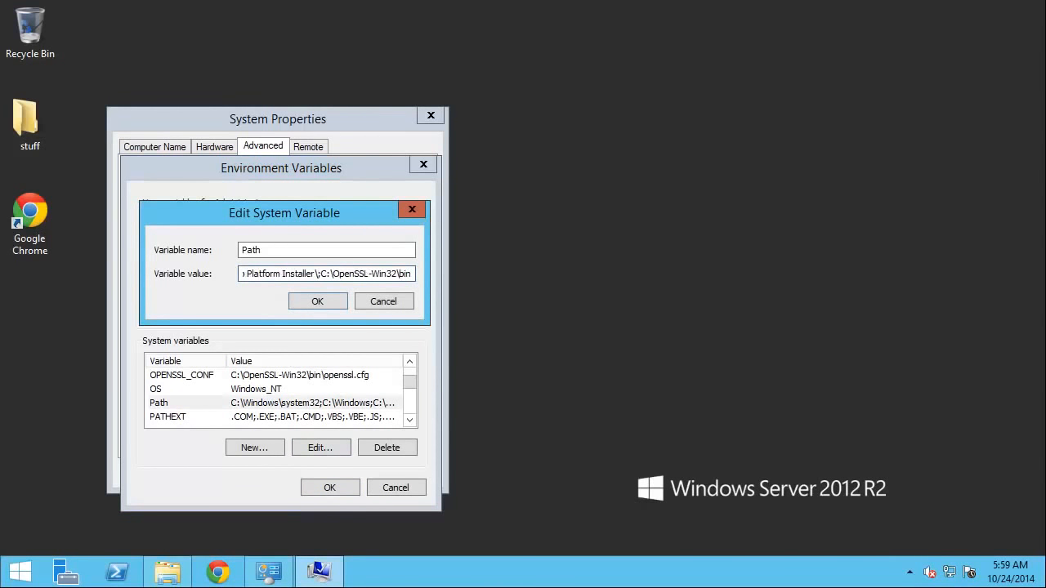
pyautogui.click(317, 300)
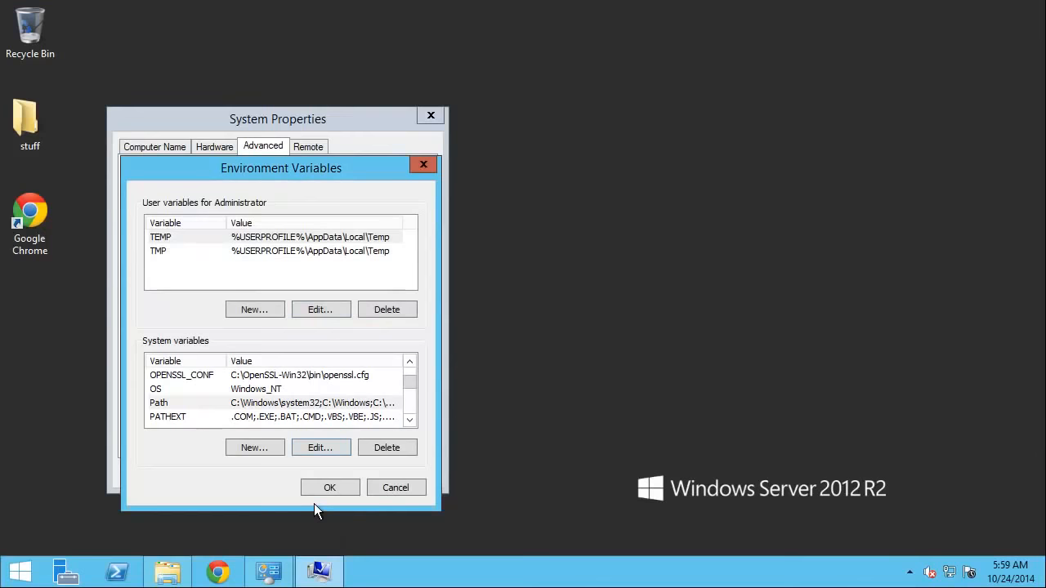
pyautogui.click(330, 486)
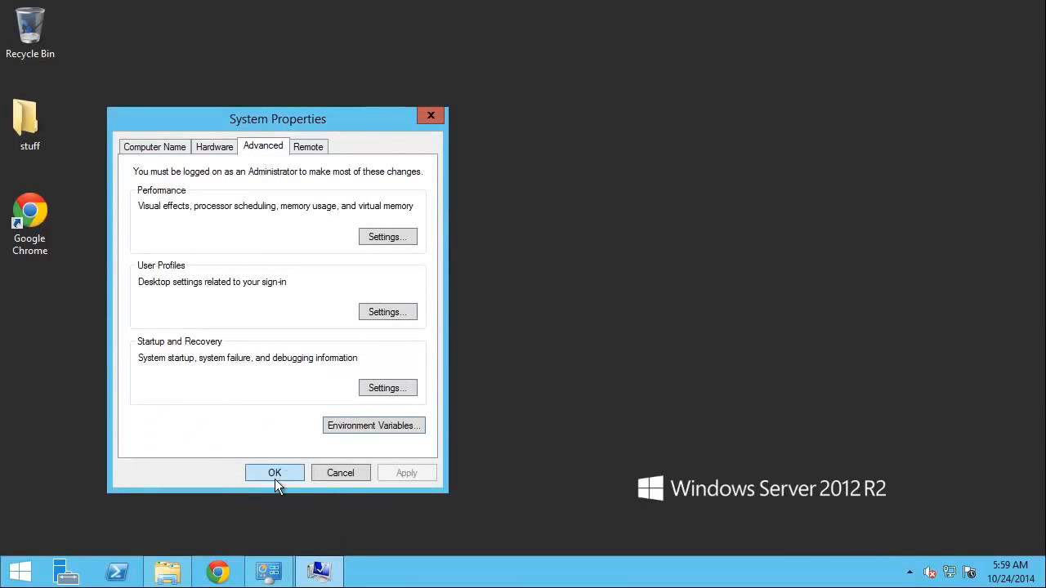
pyautogui.click(274, 472)
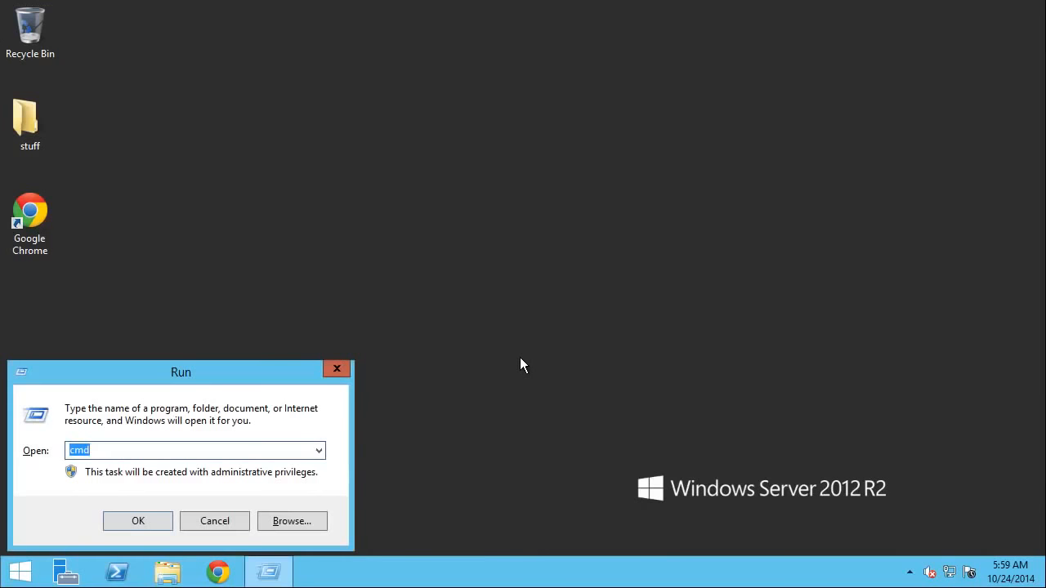
# Launch cmd, run openssl from the Desktop folder to confirm it works, then exit with Ctrl+C.
pyautogui.click(137, 520)
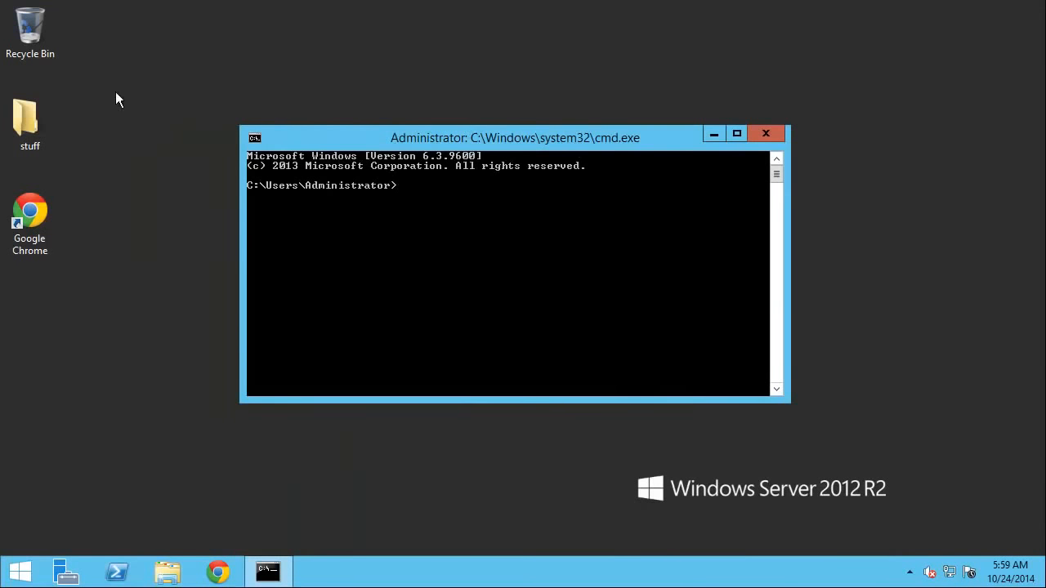
pyautogui.moveTo(514, 137); pyautogui.dragTo(636, 134)
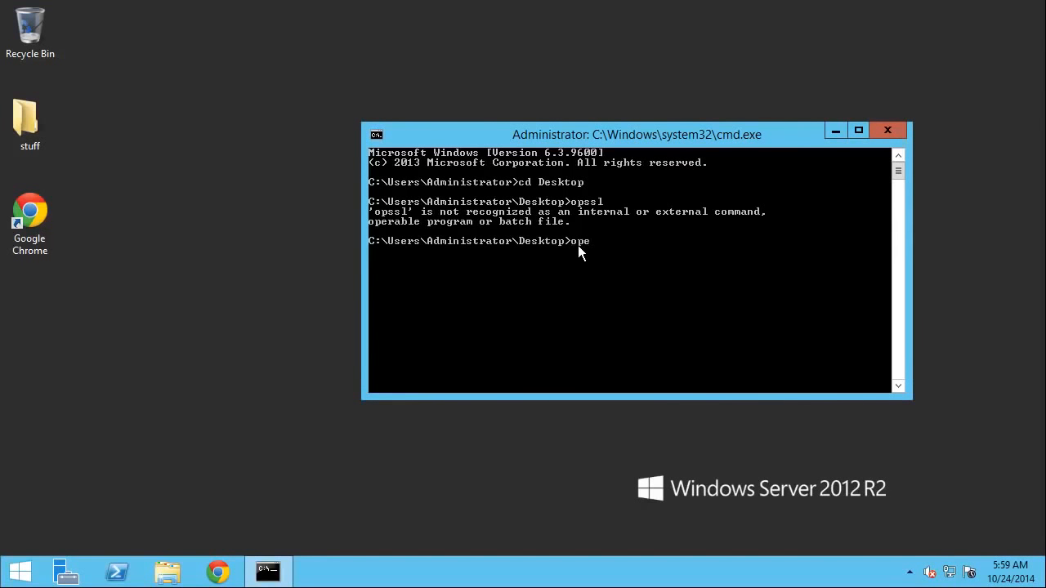
pyautogui.press('Return')
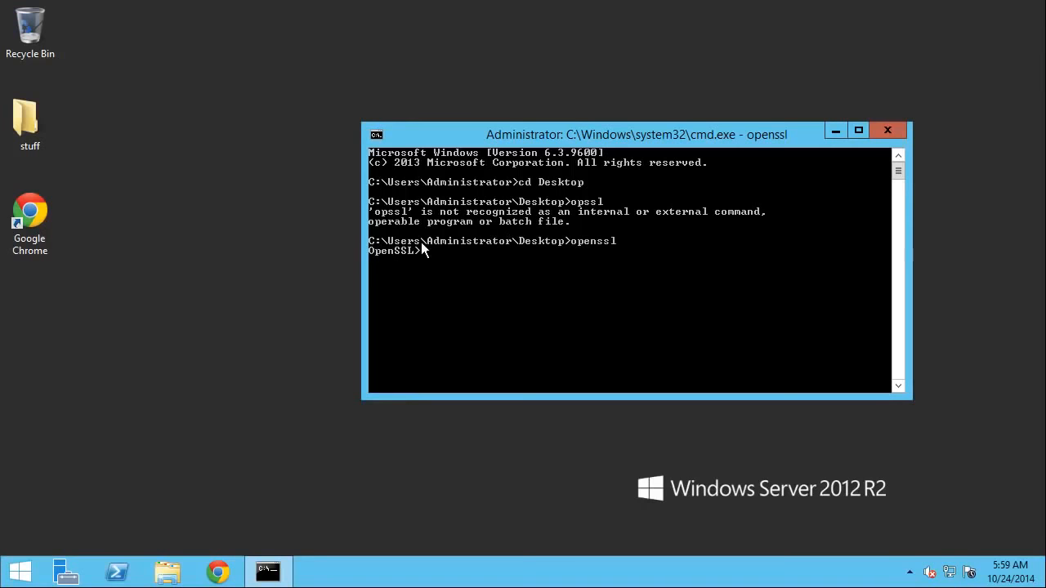
pyautogui.press('ctrl+c')
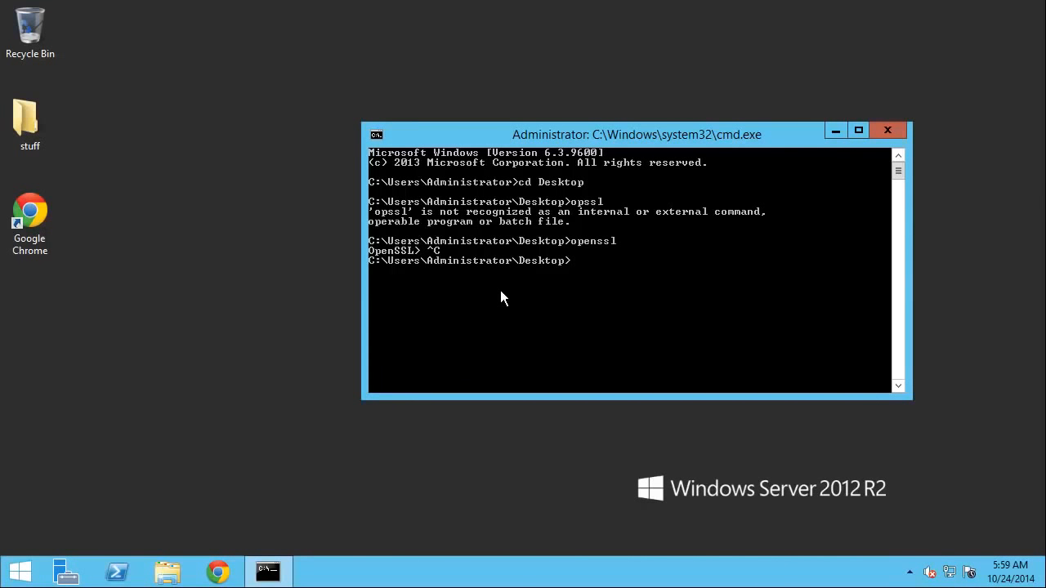
# Enter openssl req -x509 -days 365 -newkey rsa:2048 at the Desktop prompt.
pyautogui.write('openssl req')
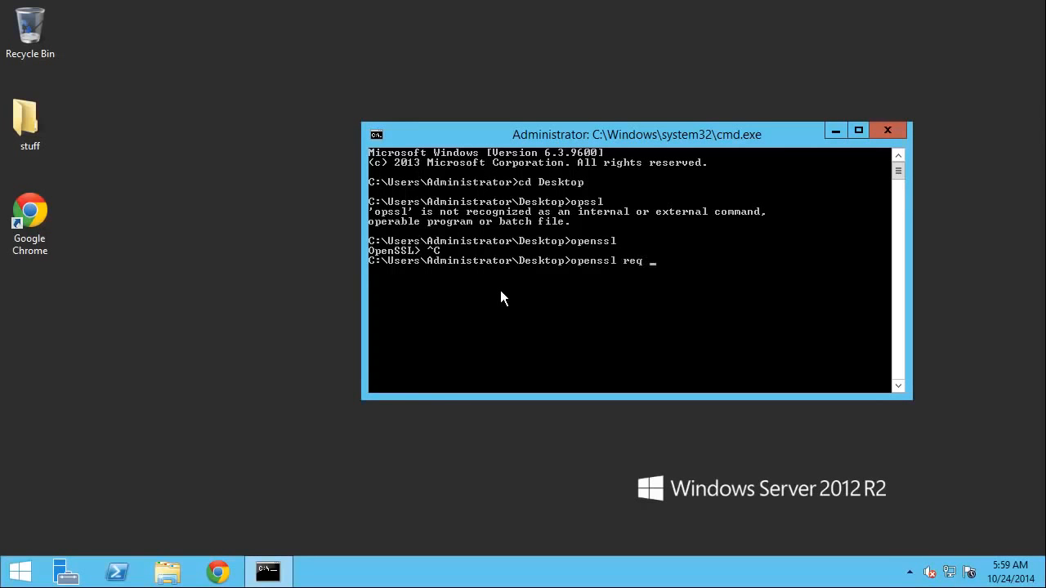
pyautogui.write('-x509')
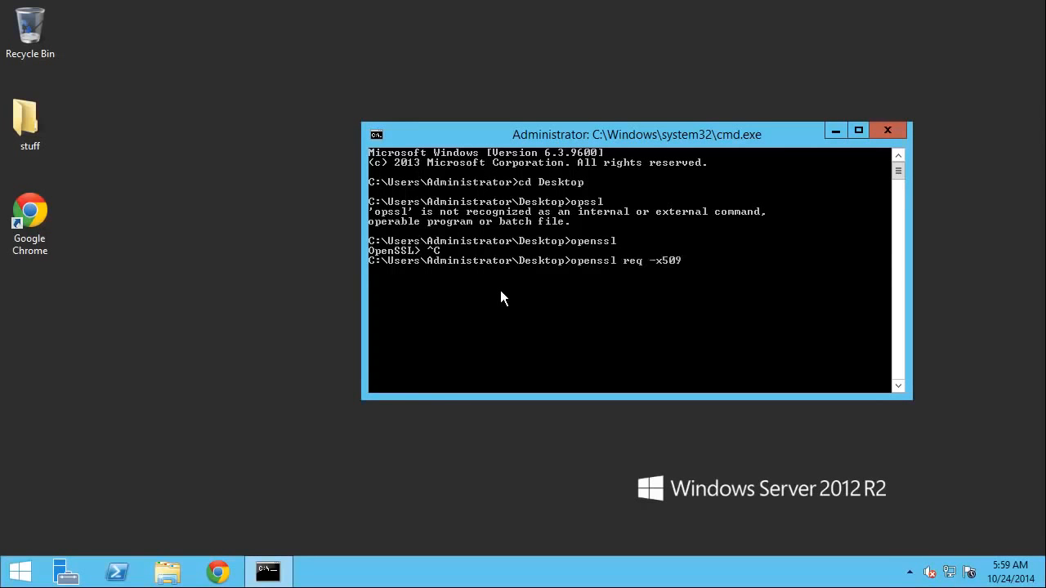
pyautogui.write('-days')
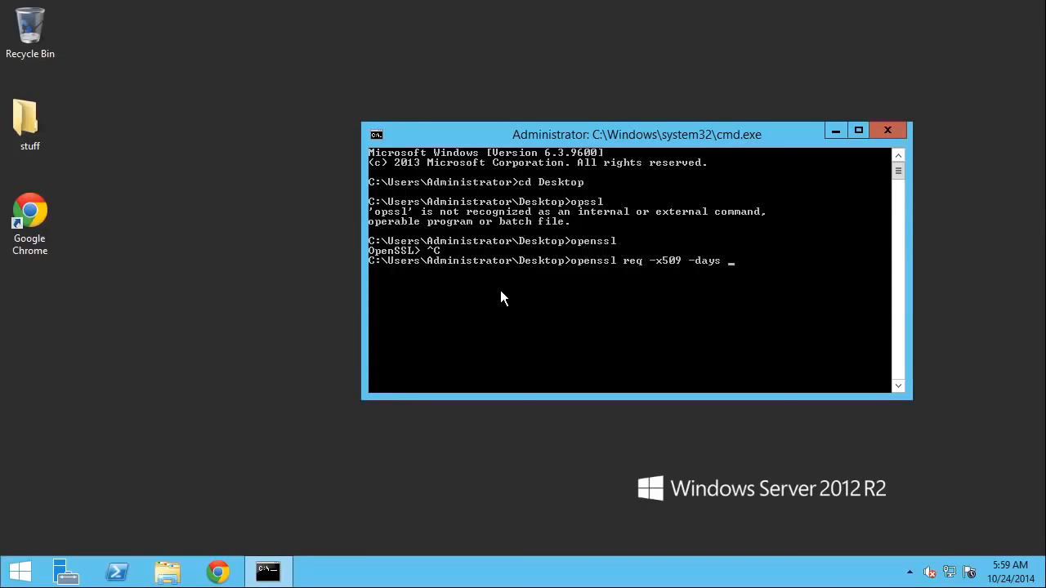
pyautogui.write('365')
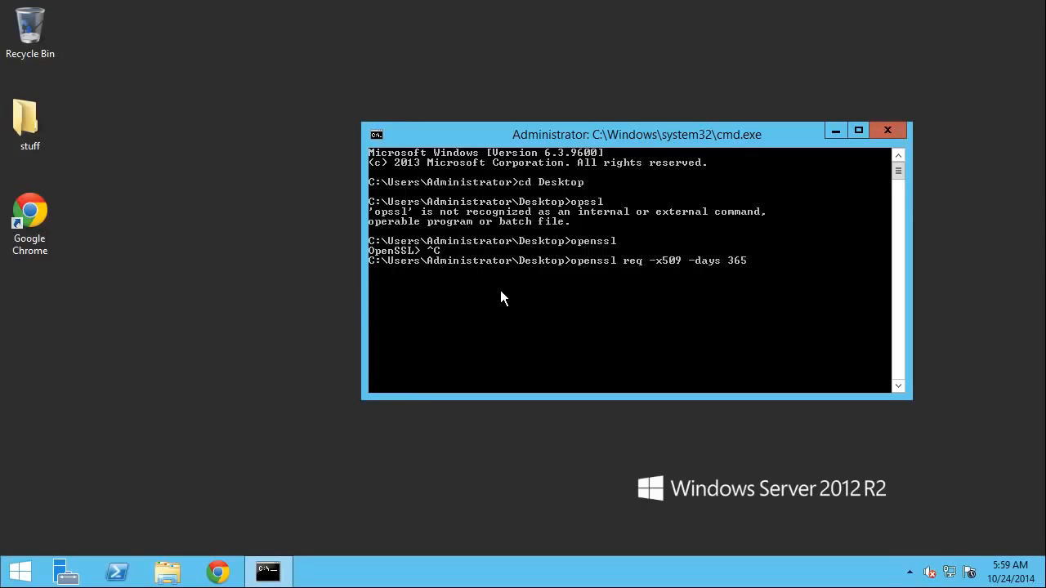
pyautogui.write('-newkey')
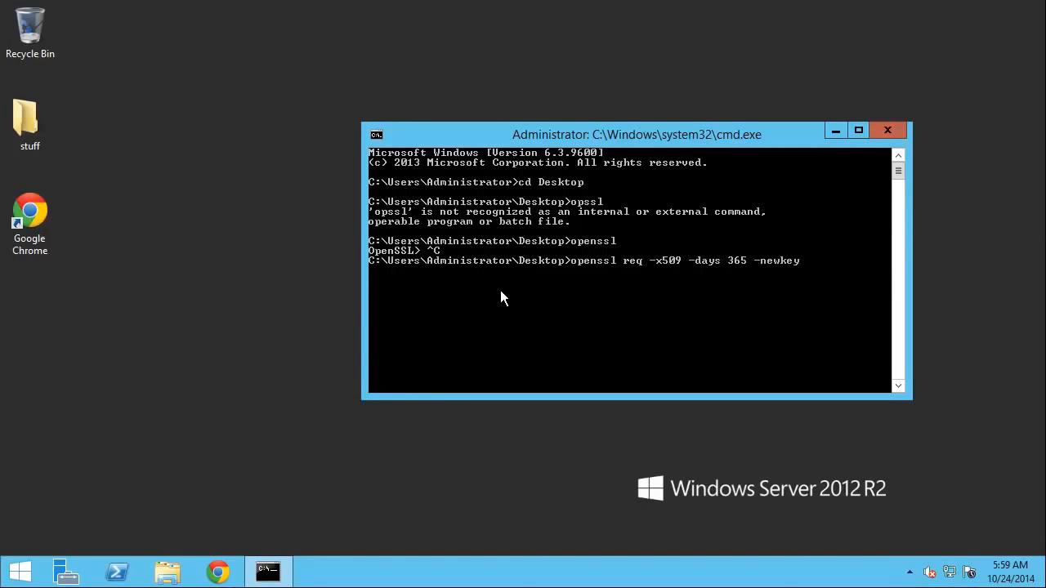
pyautogui.write('rsa')
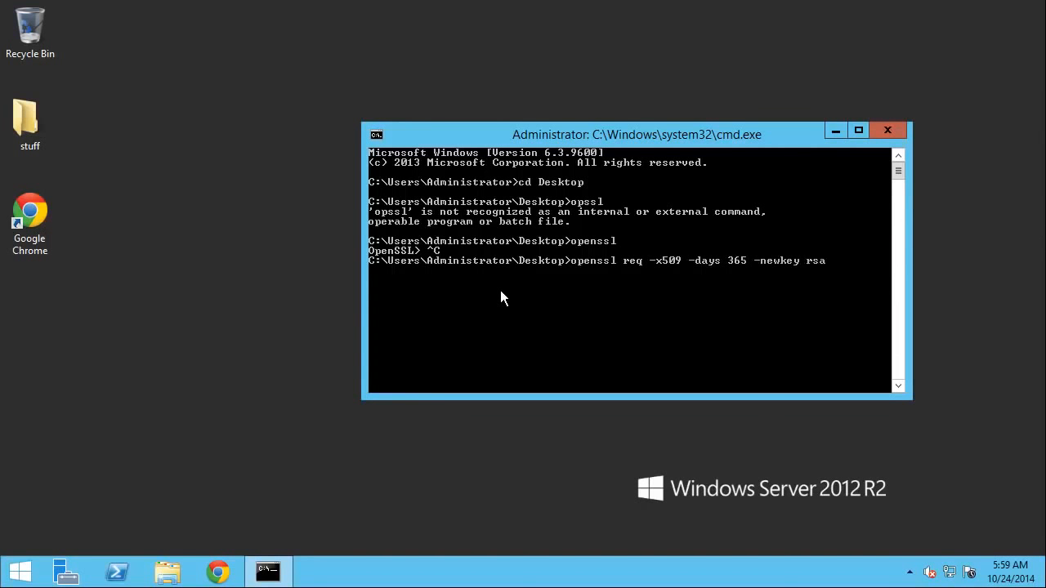
pyautogui.write(':')
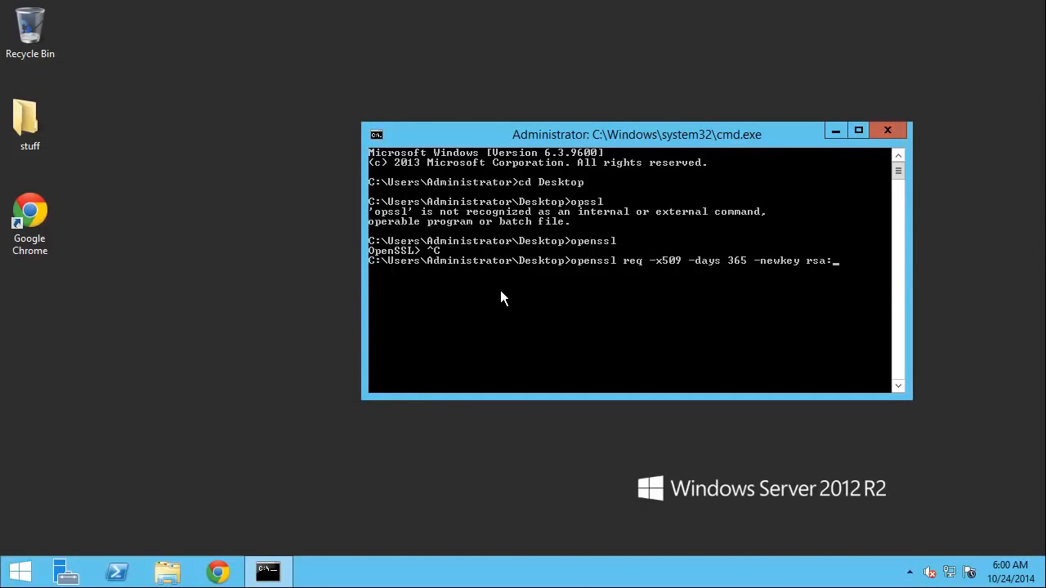
pyautogui.write('2048')
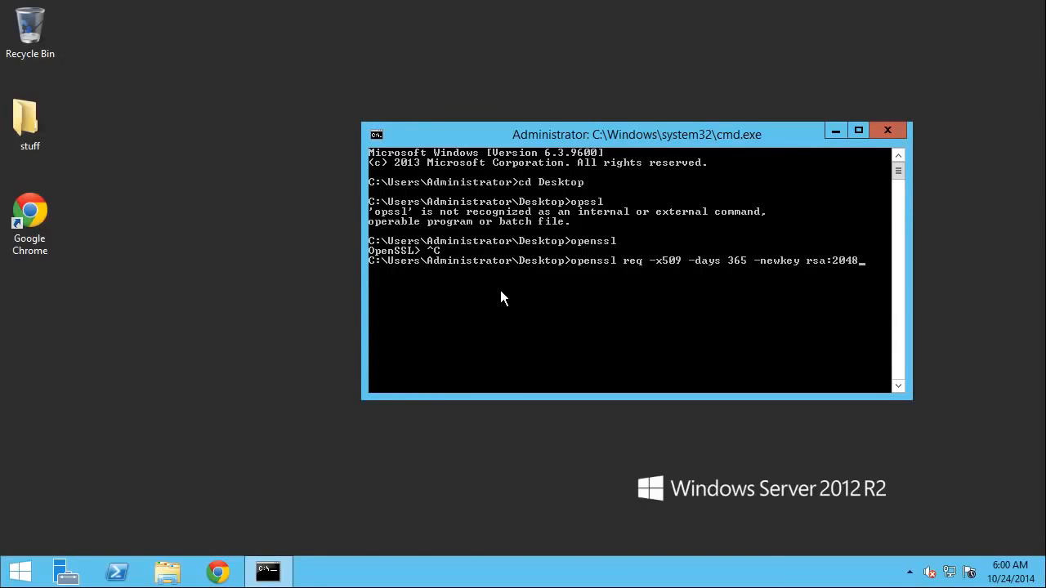
pyautogui.write('-keyout')
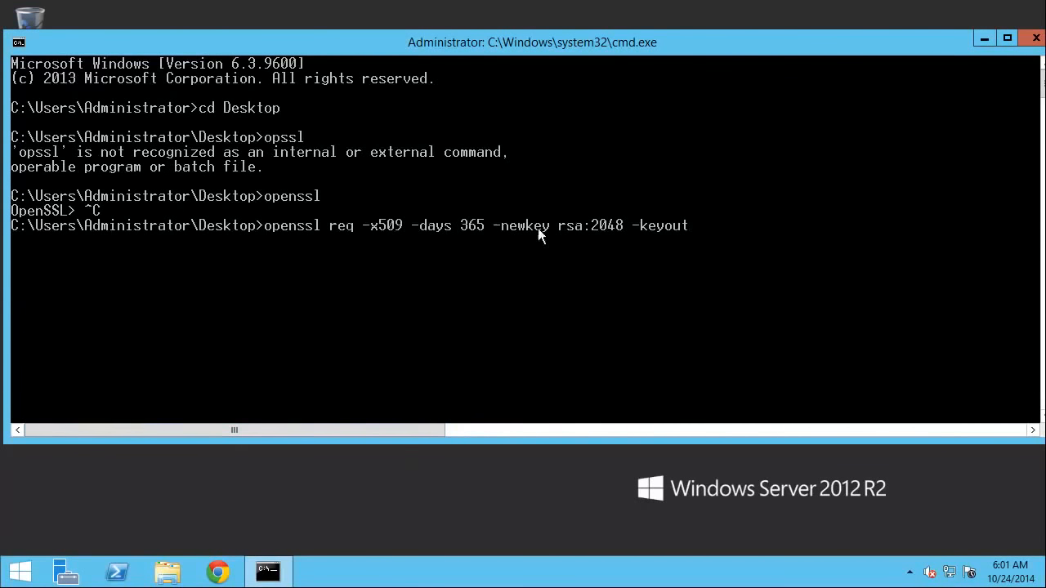
pyautogui.moveTo(363, 252)
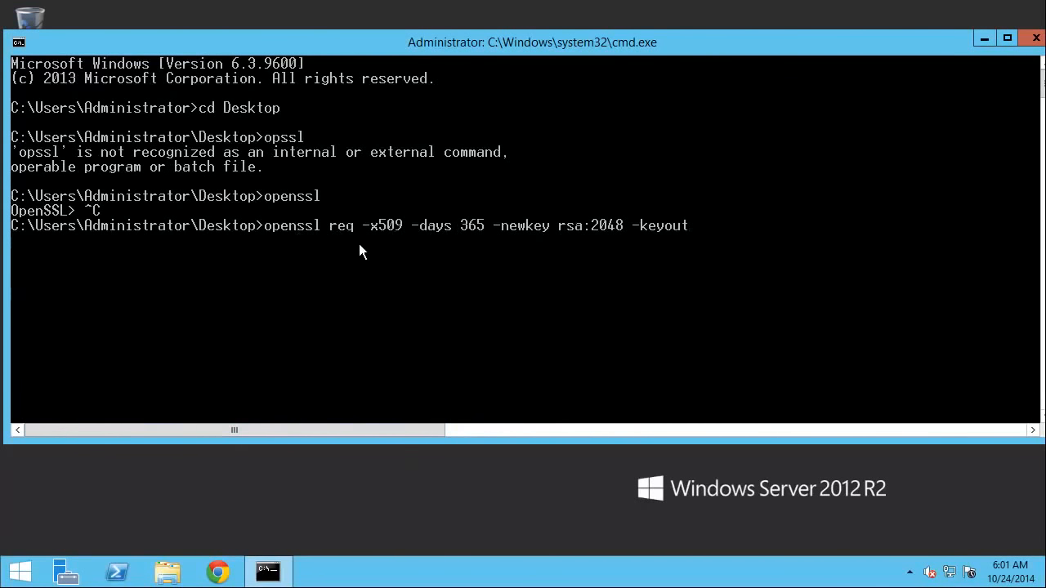
pyautogui.moveTo(343, 237)
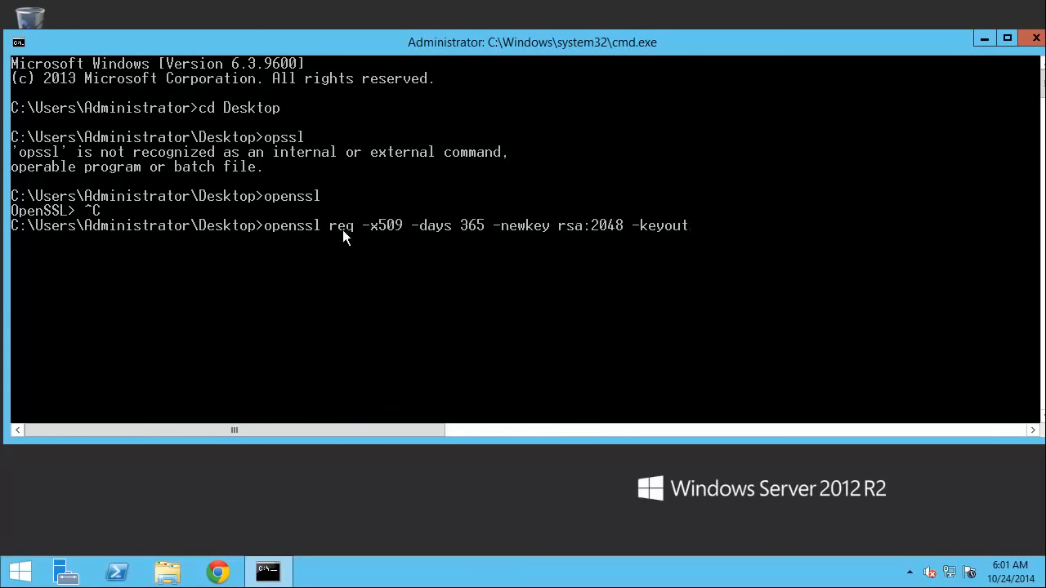
pyautogui.moveTo(384, 235)
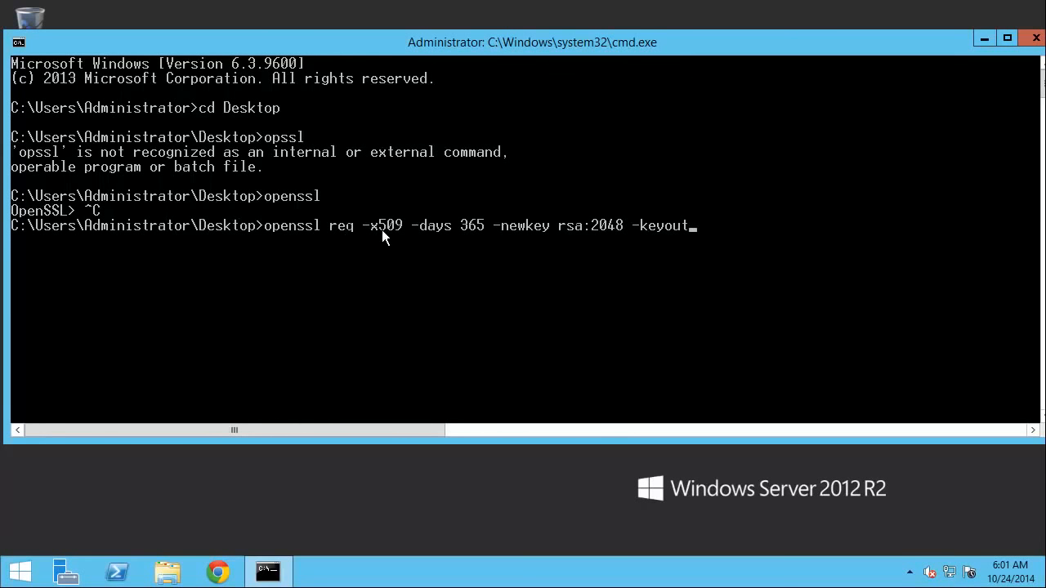
pyautogui.moveTo(435, 237)
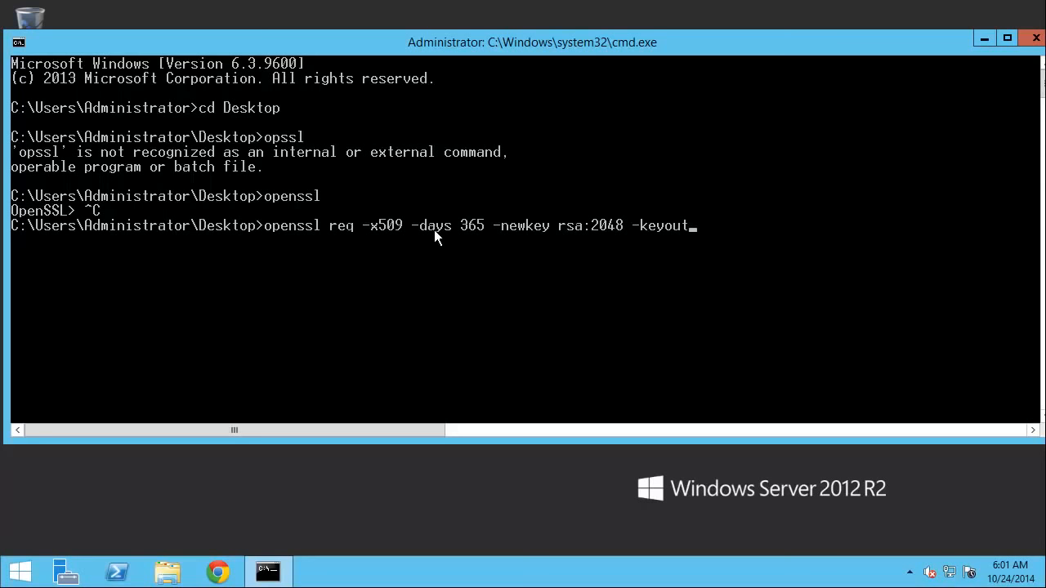
pyautogui.moveTo(470, 239)
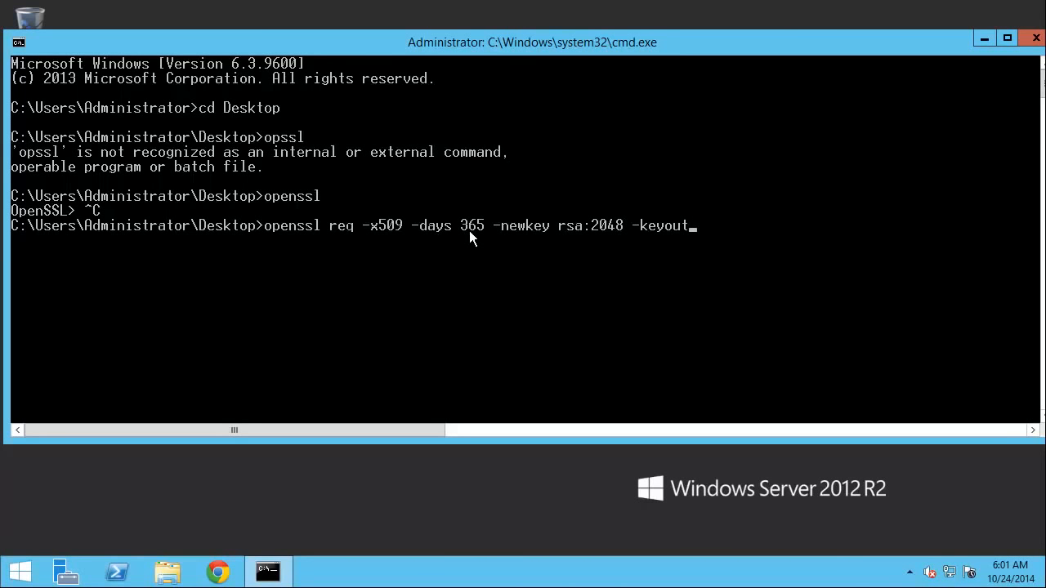
pyautogui.moveTo(523, 238)
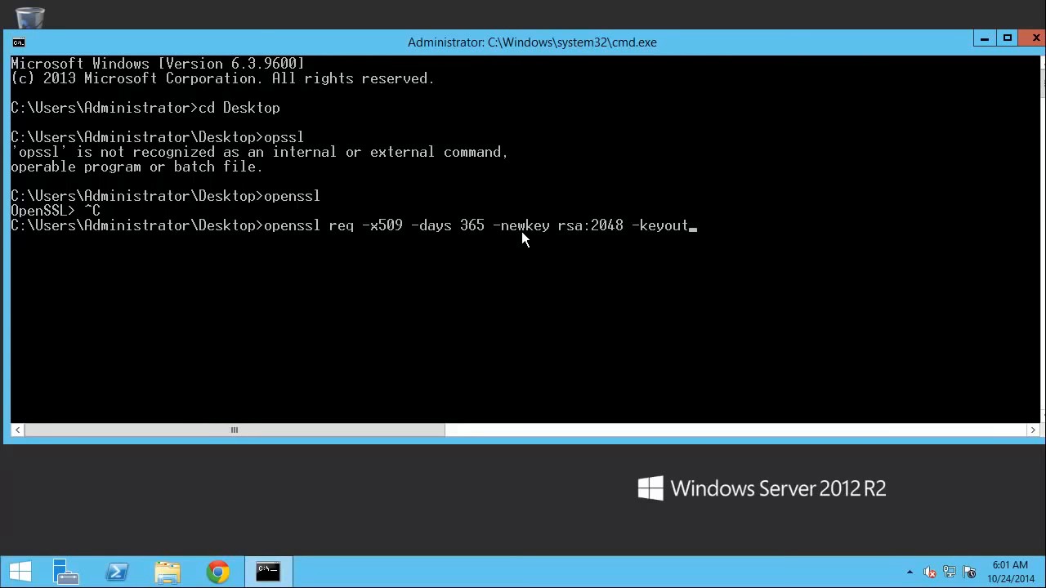
pyautogui.moveTo(608, 236)
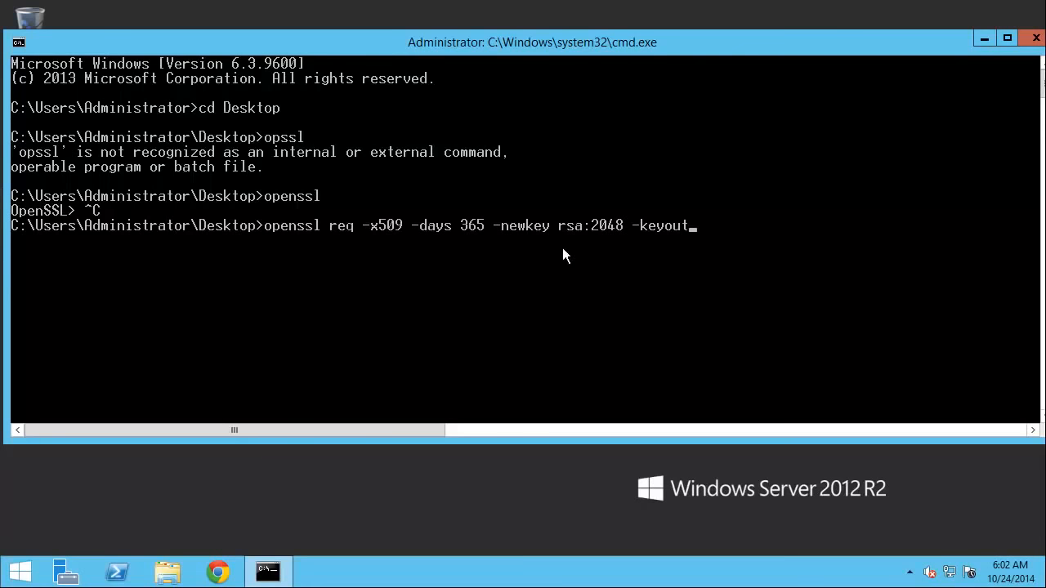
pyautogui.moveTo(588, 238)
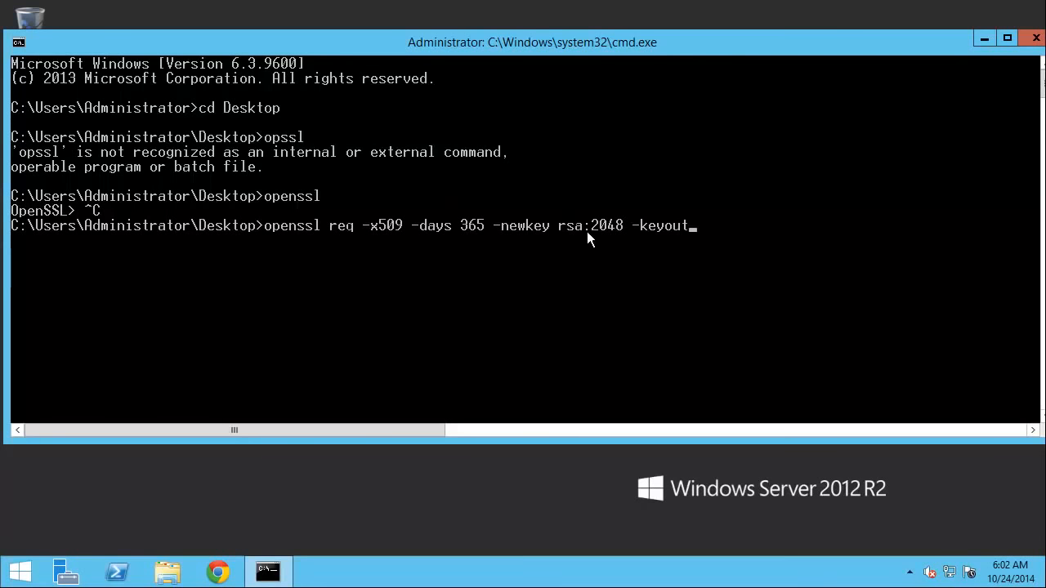
# Continue the command with -keyout my-key.pem and the -out option for the certificate.
pyautogui.write('mu')
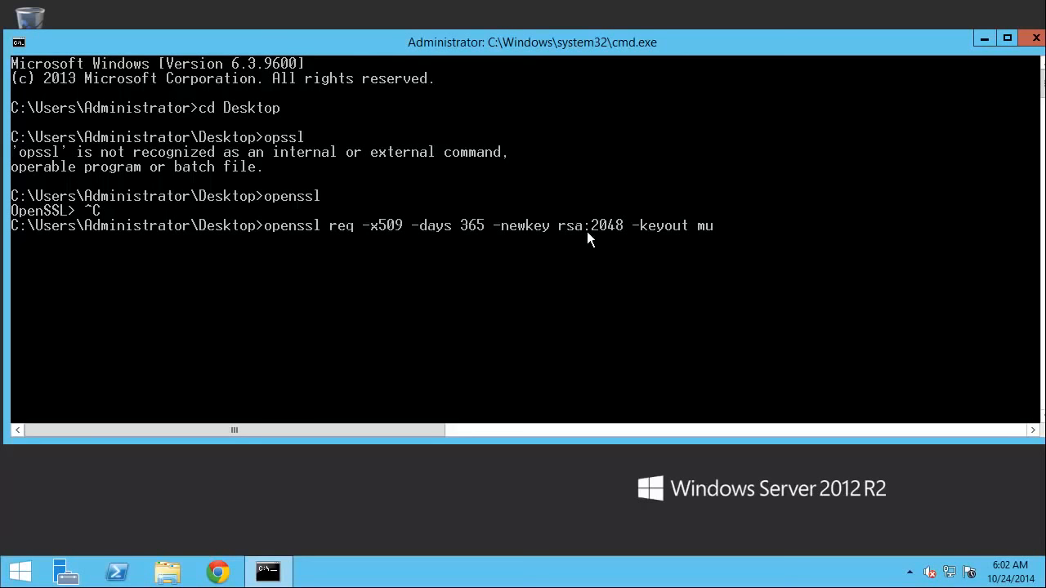
pyautogui.write('y-cert.pem')
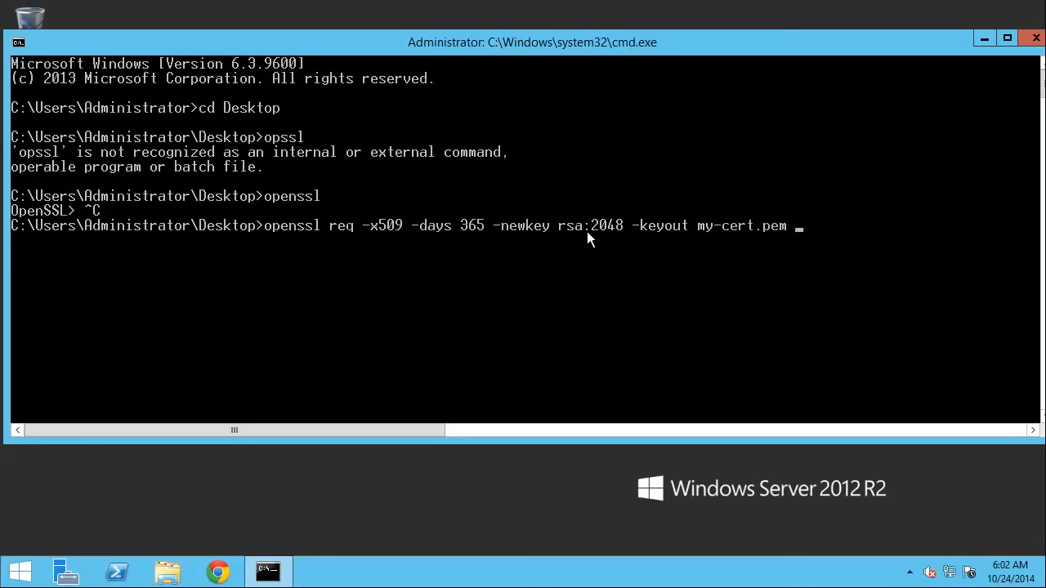
pyautogui.write('-out')
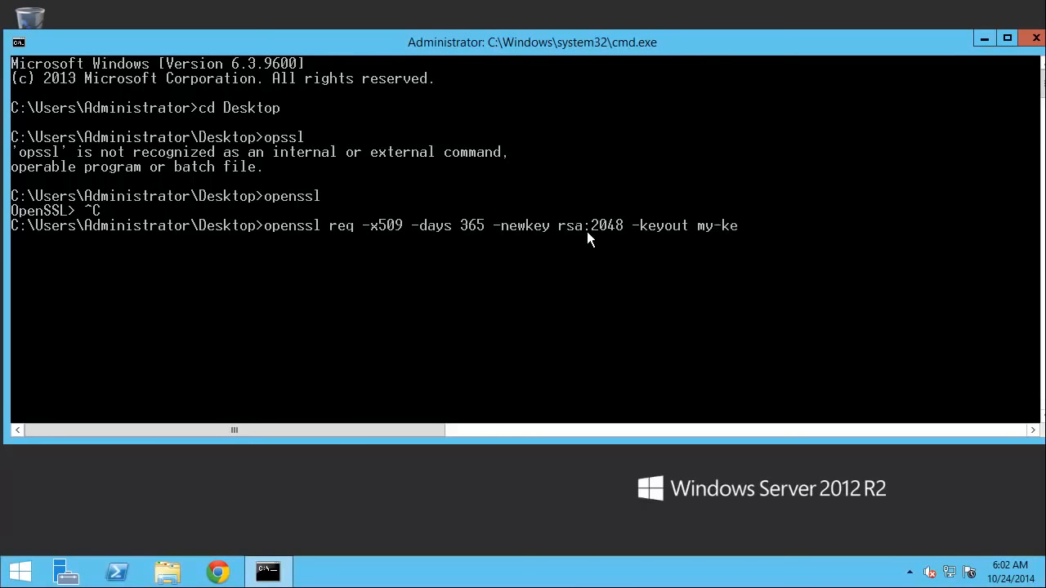
pyautogui.write('y.pem')
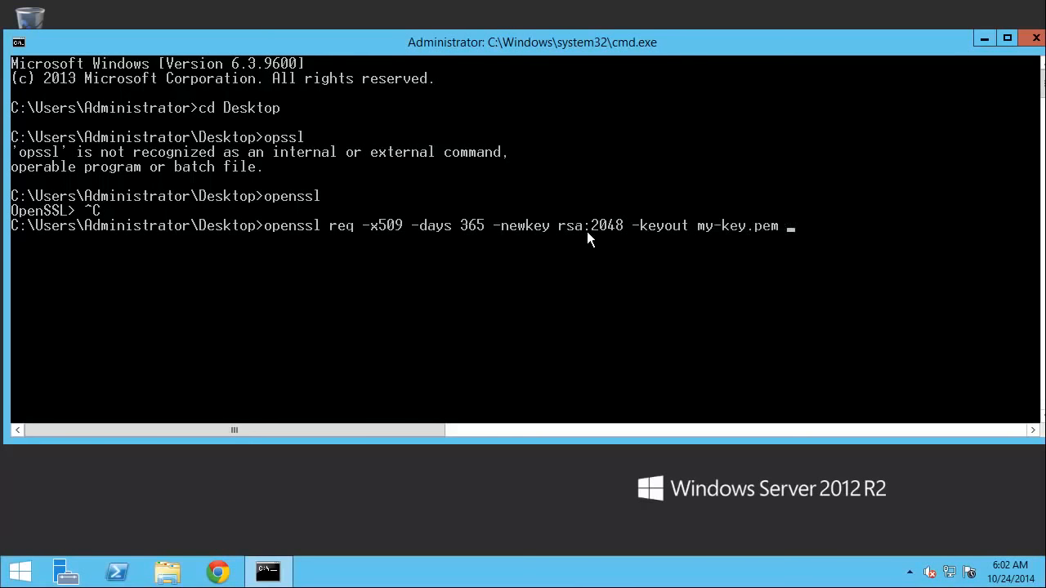
pyautogui.write('-out')
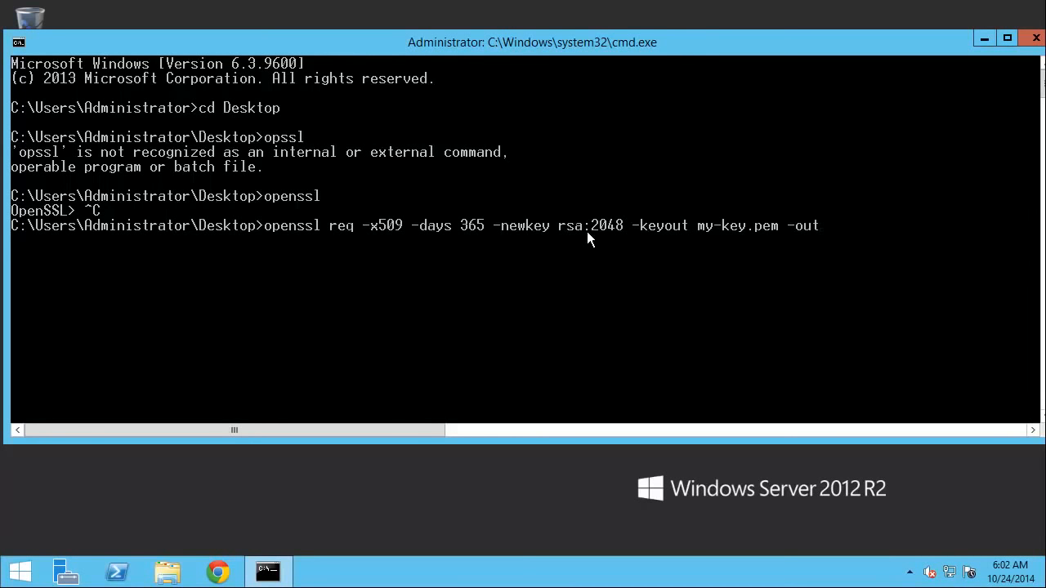
# Run the req command with output my-cert.pem and confirm the PEM pass phrase for my-key.pem.
pyautogui.press('Return')
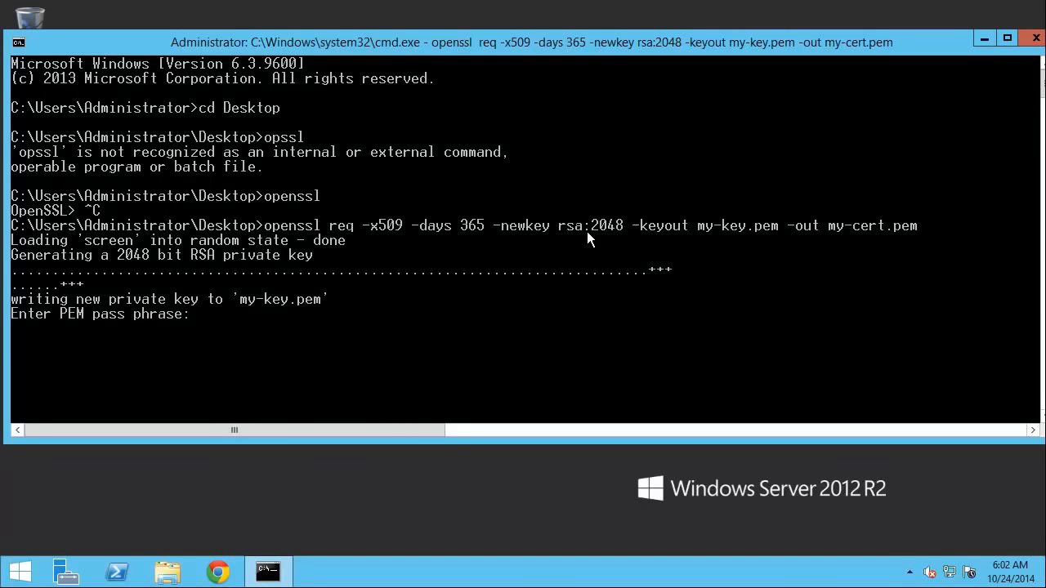
pyautogui.press('Return')
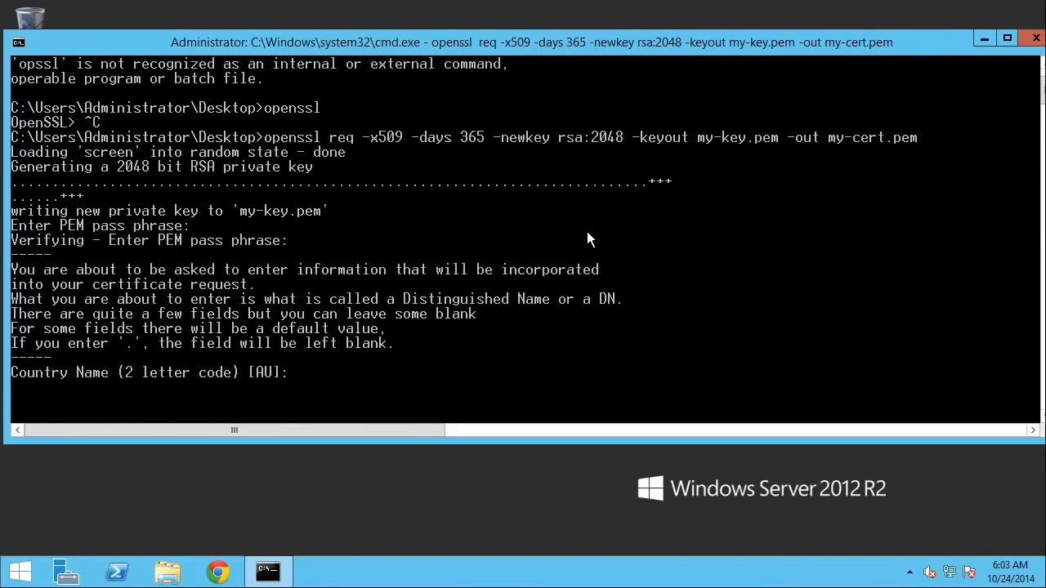
pyautogui.write('US')
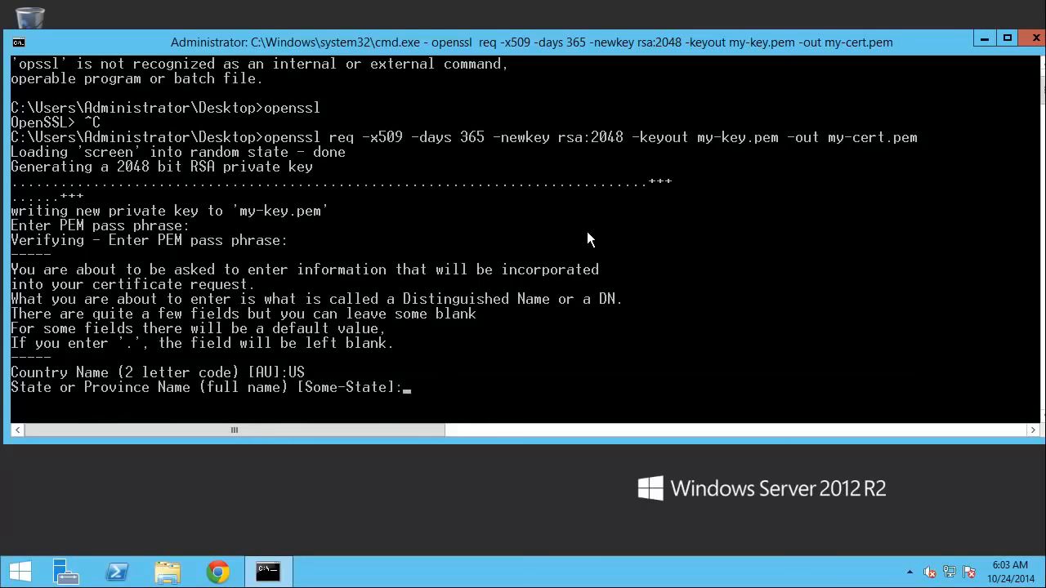
pyautogui.write('DC')
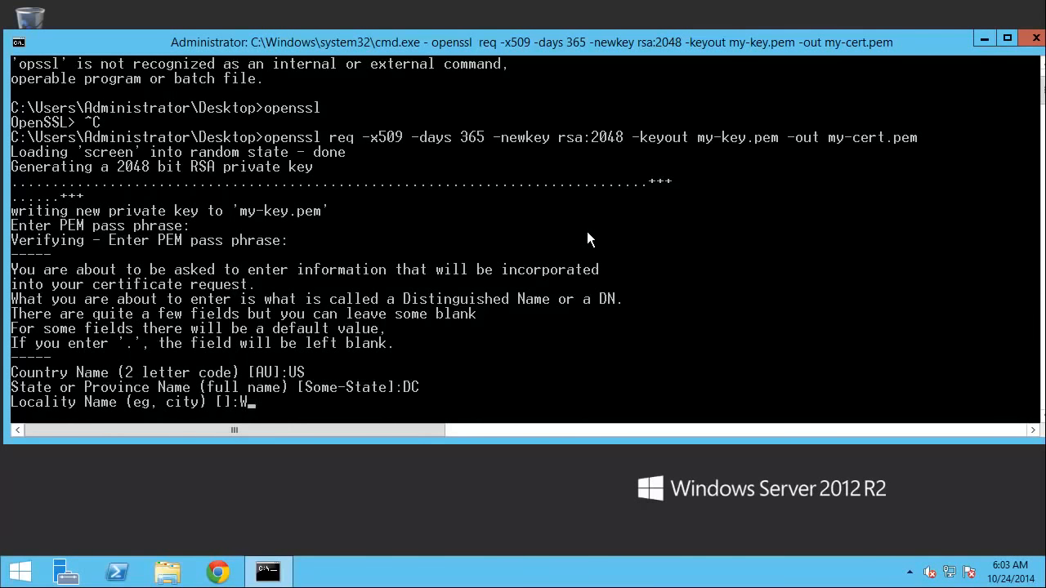
pyautogui.write('ashington')
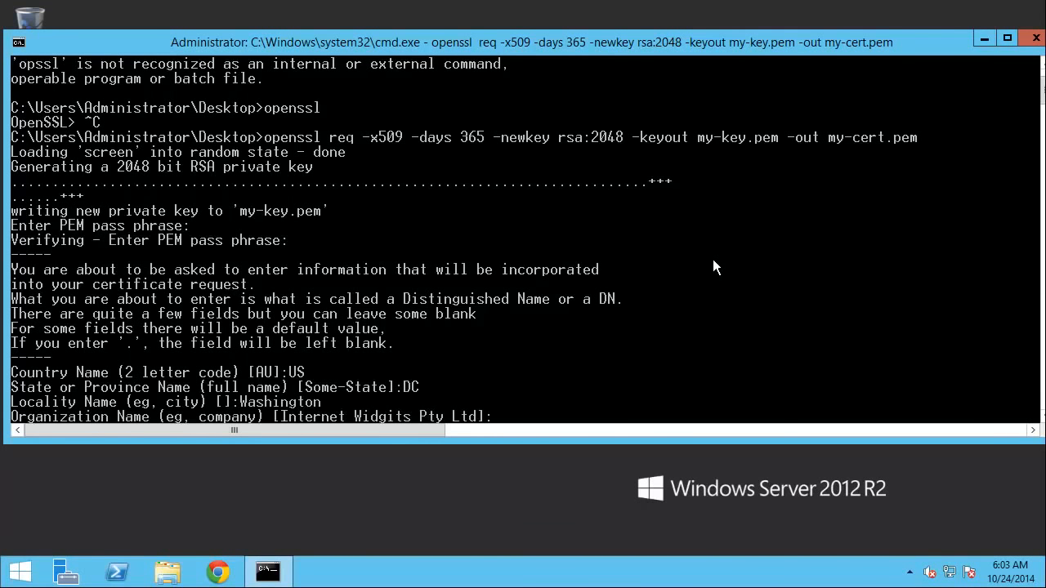
pyautogui.write('WiBit.Net')
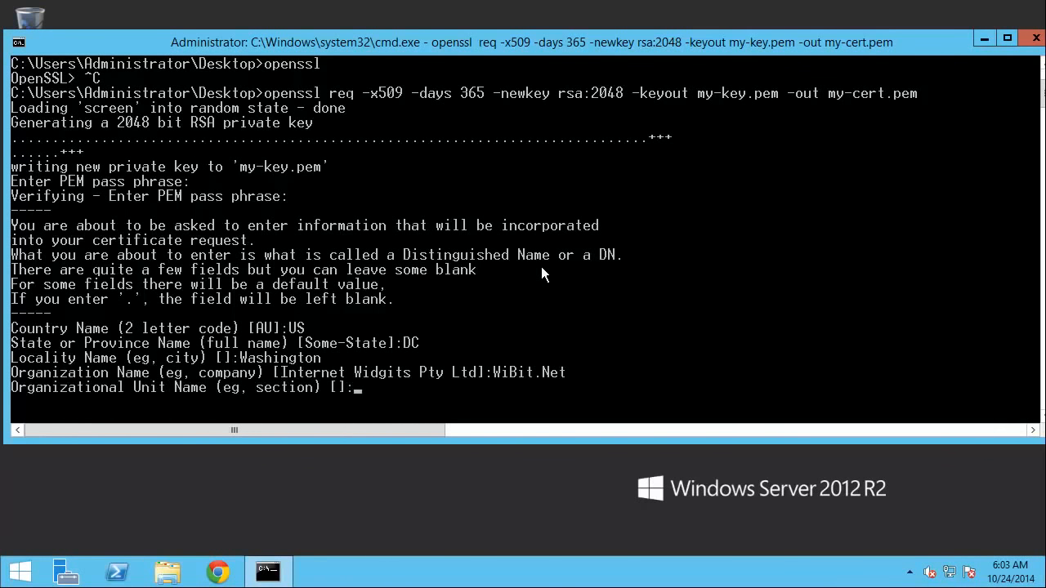
pyautogui.moveTo(616, 278)
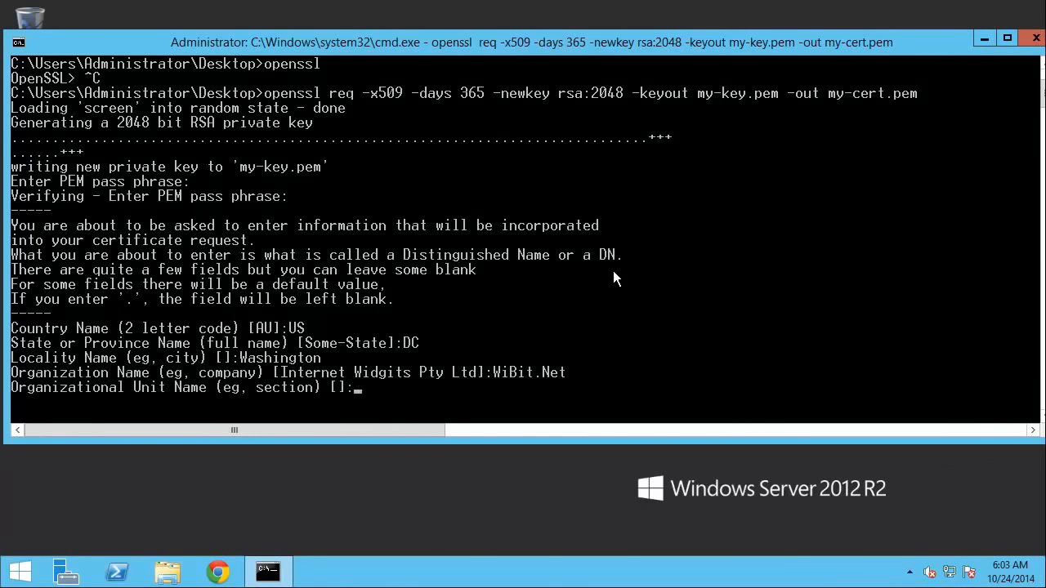
pyautogui.write('Software Engineering')
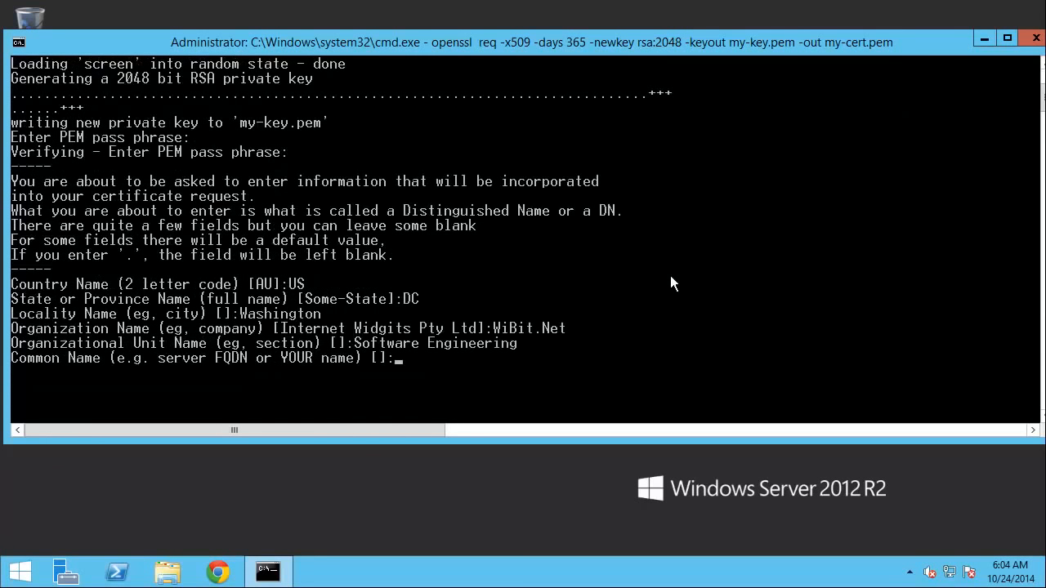
pyautogui.write('www.wibit.net')
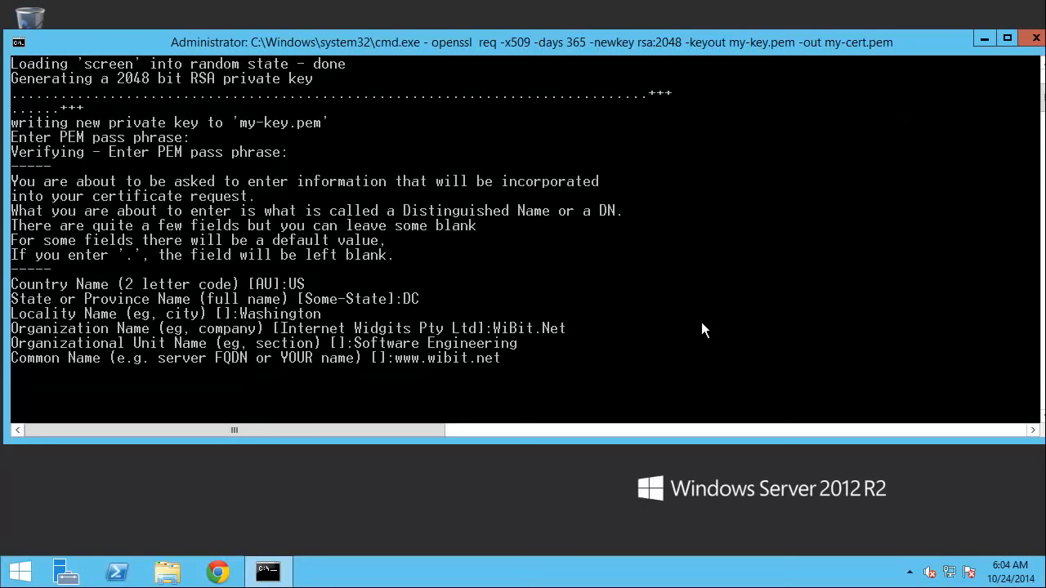
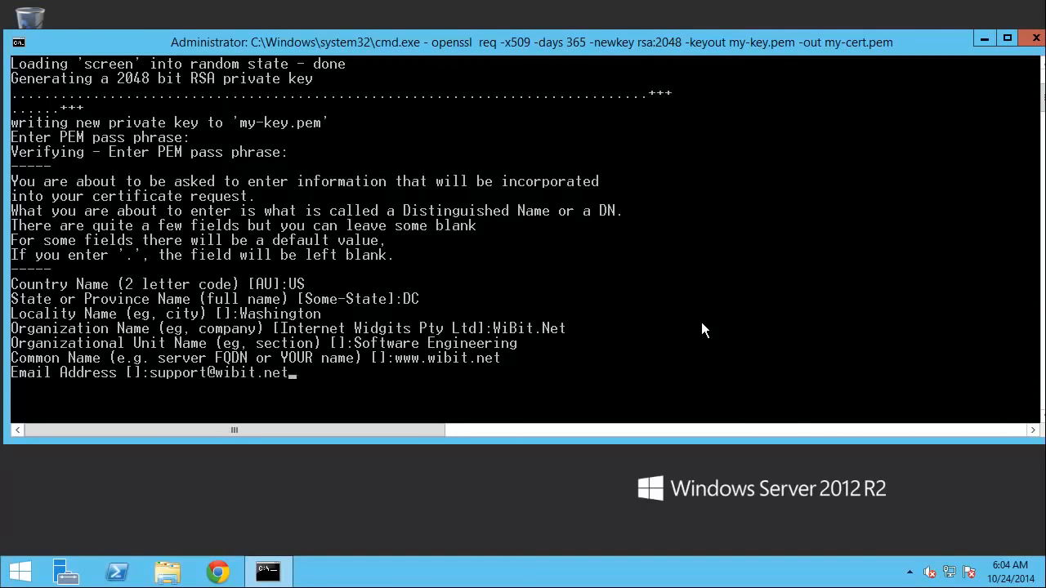
pyautogui.press('Return')
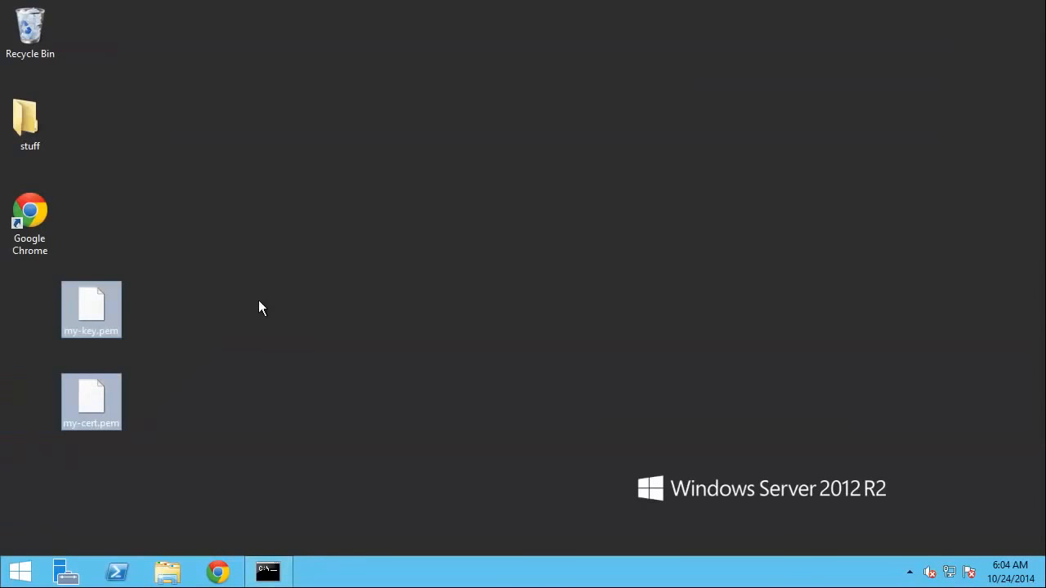
pyautogui.moveTo(158, 357)
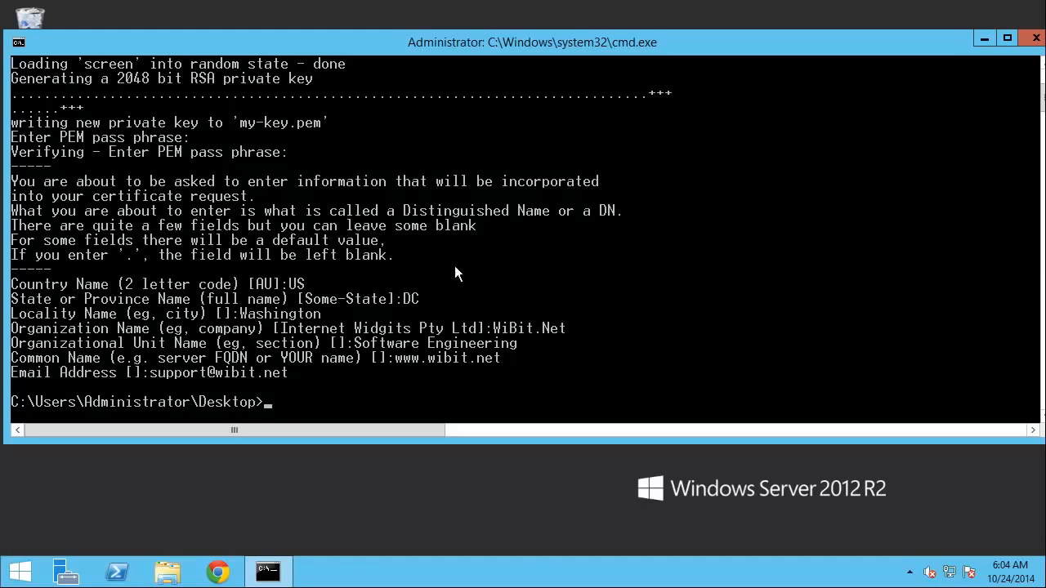
pyautogui.moveTo(474, 276)
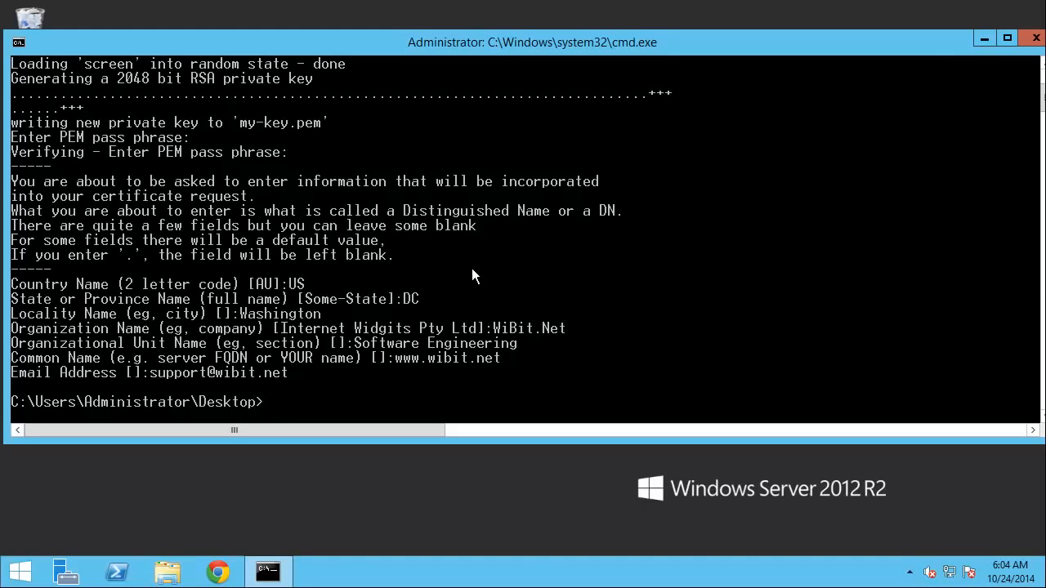
# Run openssl pkcs12 -export -in my-cert.pem -inkey my-key.pem -out wibit-test-cert.pfx.
pyautogui.write('openssl p')
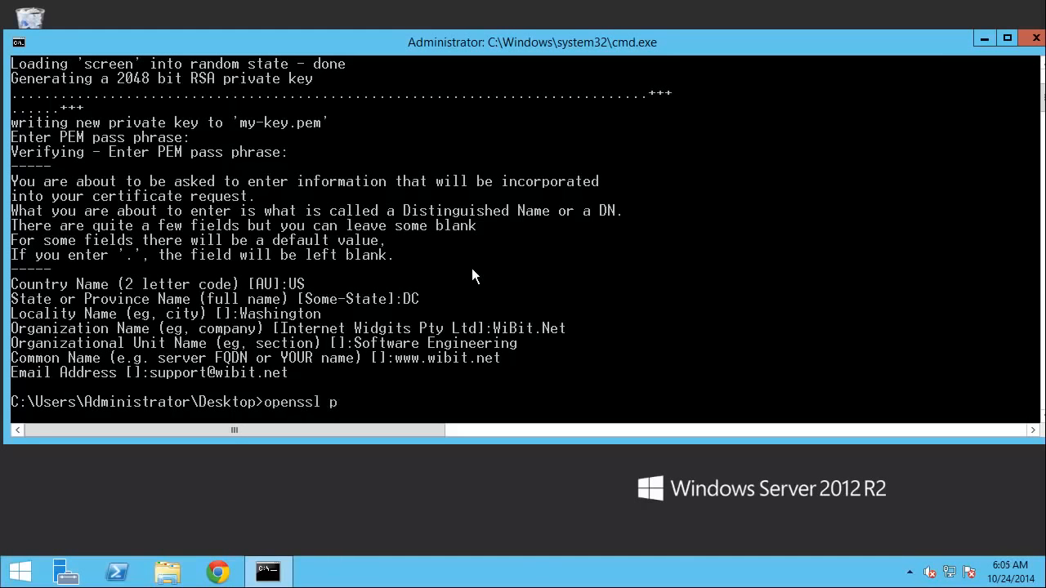
pyautogui.write('kcs12')
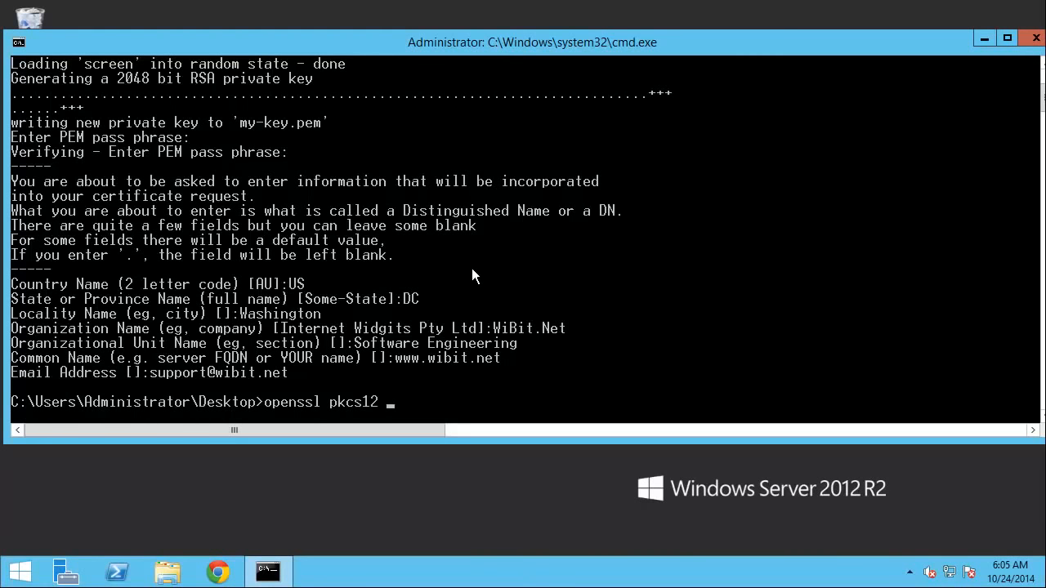
pyautogui.write('-export')
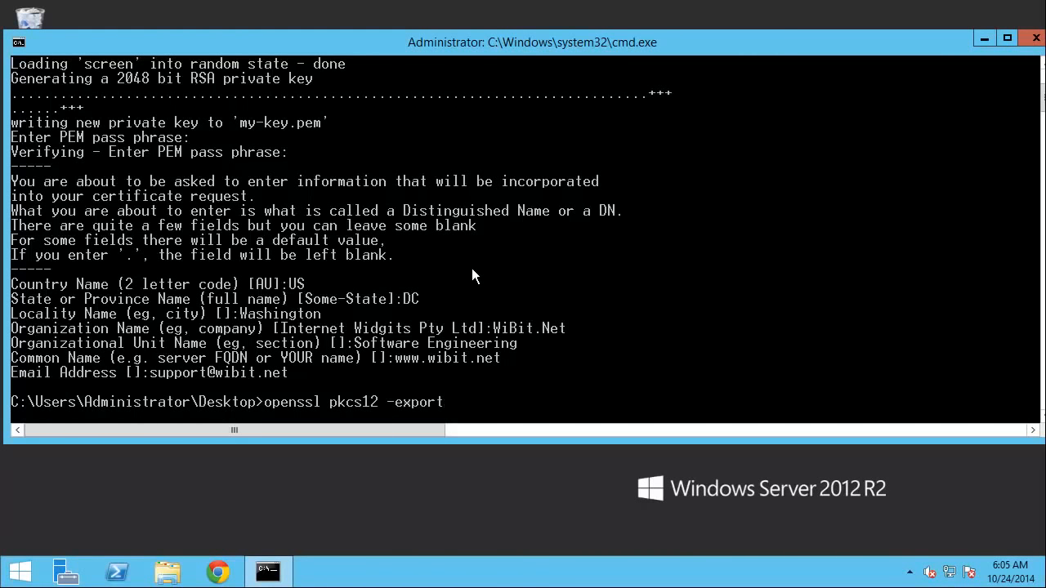
pyautogui.write('-in')
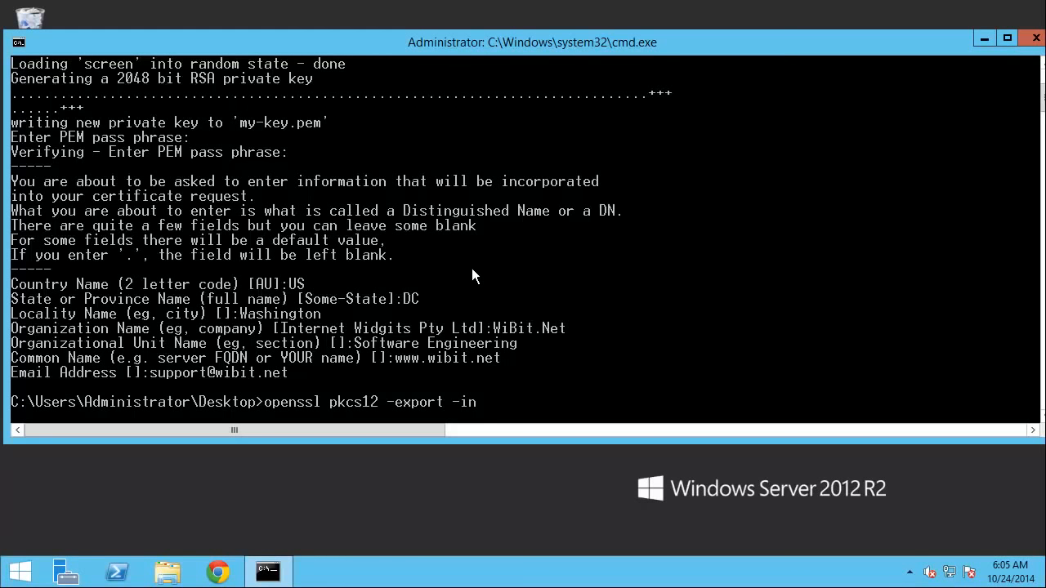
pyautogui.write('my-cert.pem')
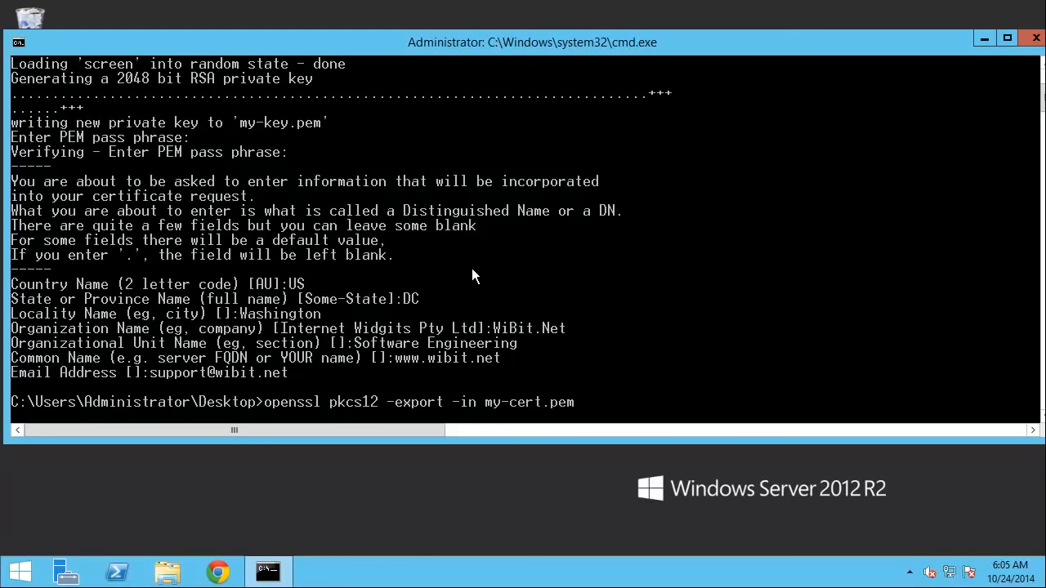
pyautogui.write('-inkey')
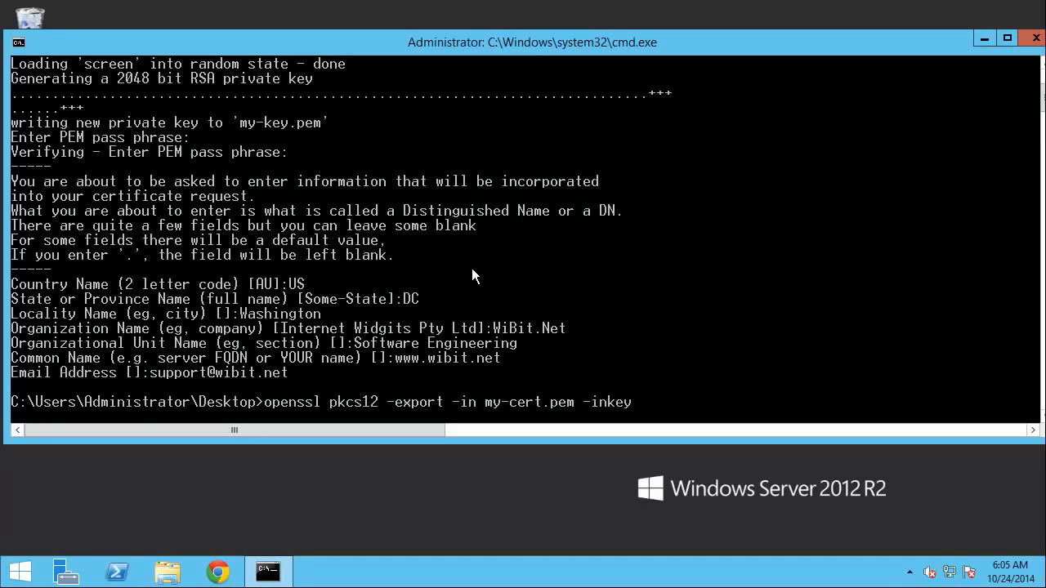
pyautogui.write('my-key.pem')
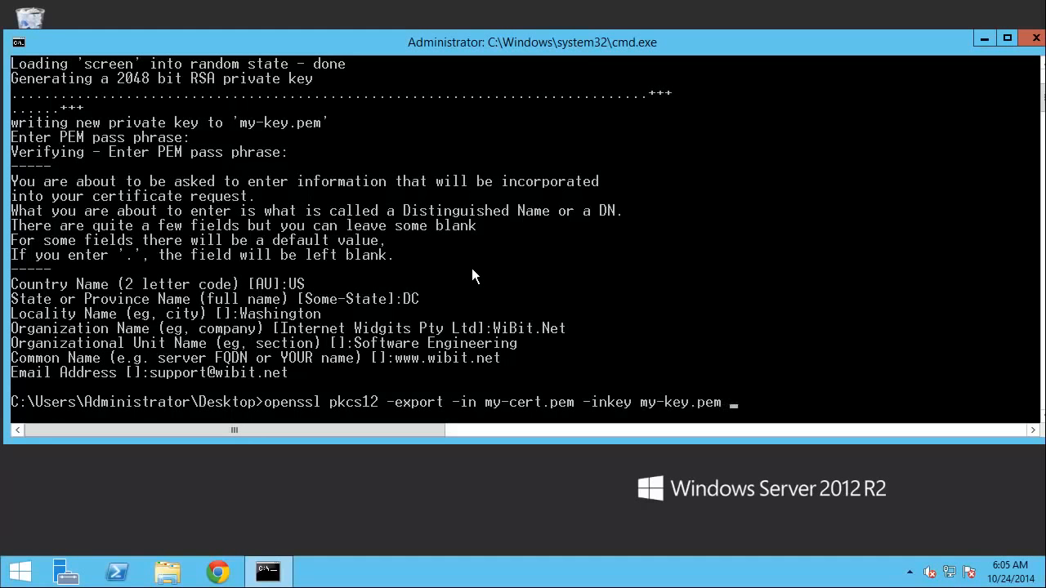
pyautogui.write('-out')
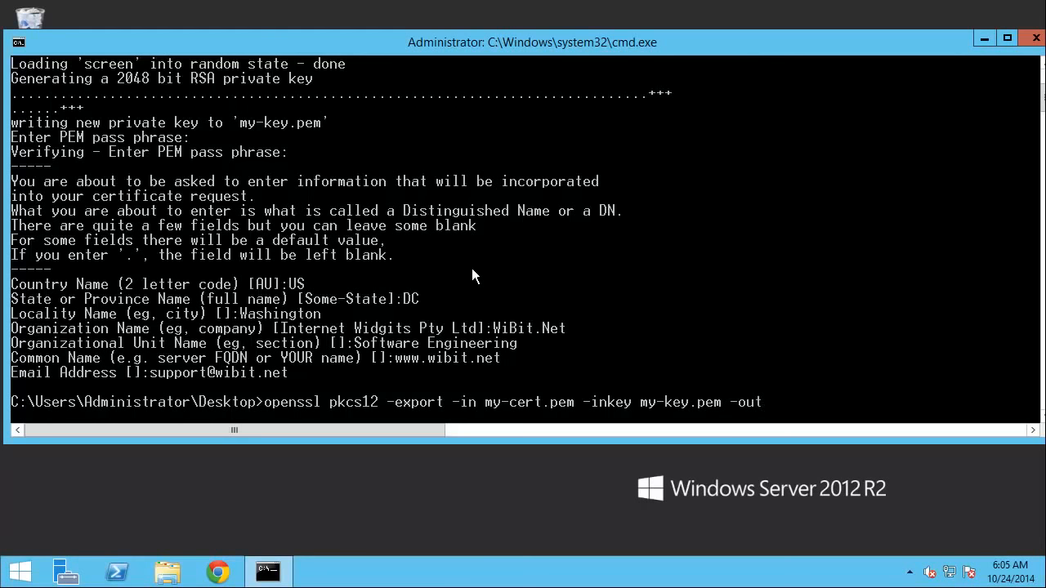
pyautogui.write('wibit-test-cert')
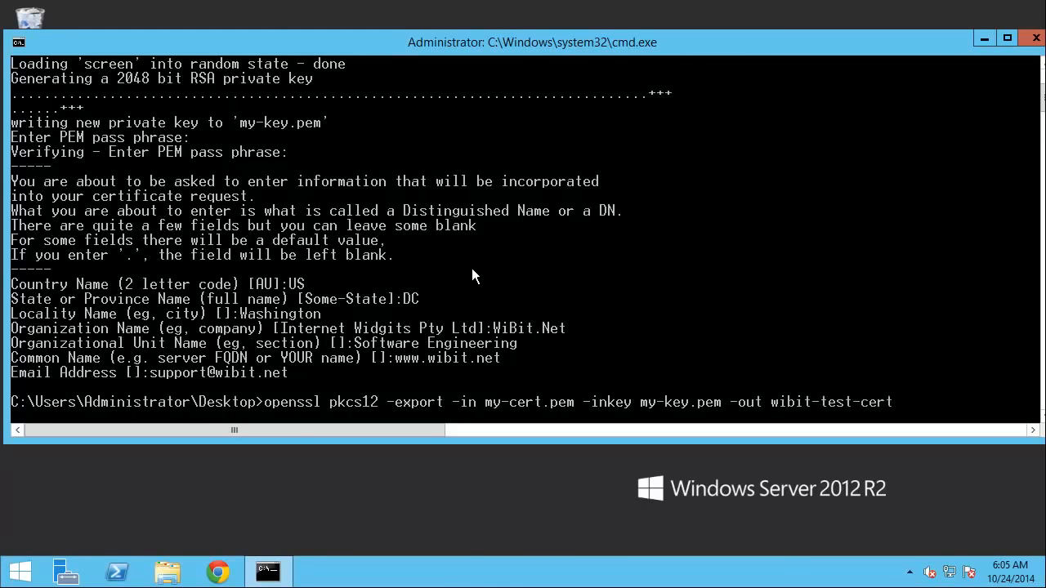
pyautogui.press('Return')
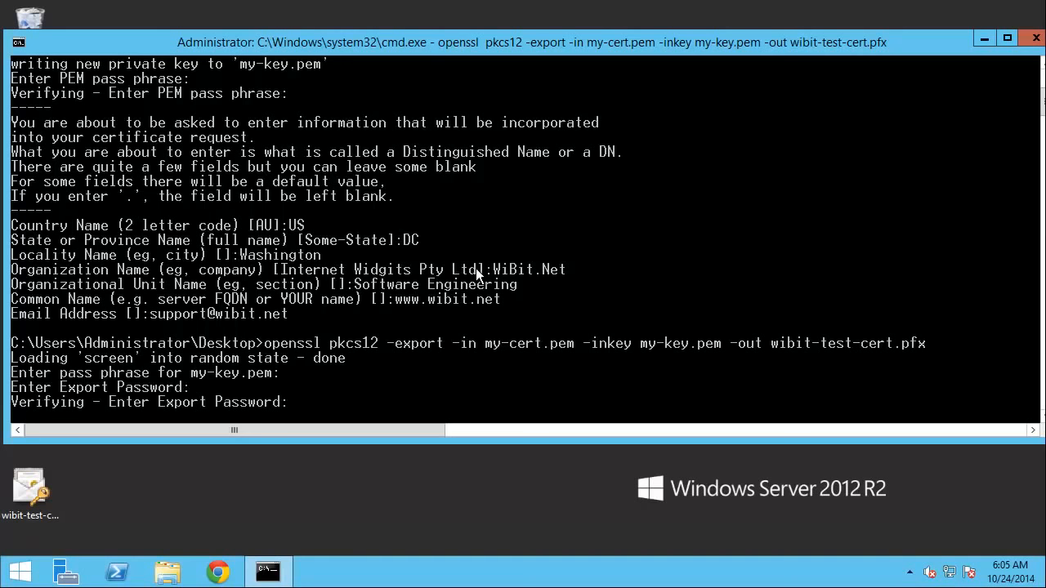
# Supply the key pass phrase and confirm the export password to create the pfx.
pyautogui.press('Return')
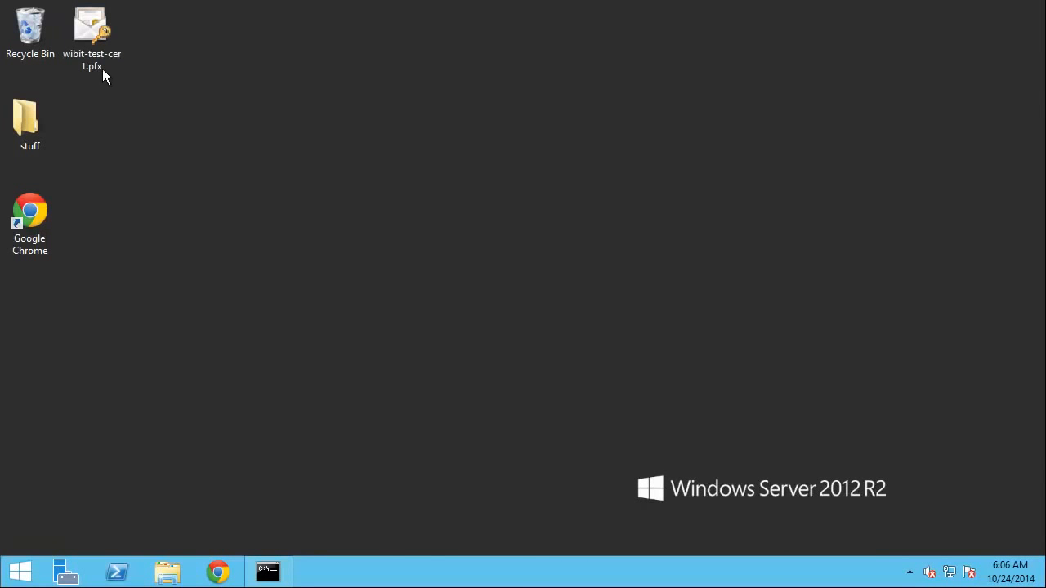
# Move wibit-test-cert.pfx below the Google Chrome shortcut and bring the cleared Command Prompt back.
pyautogui.click(92, 33)
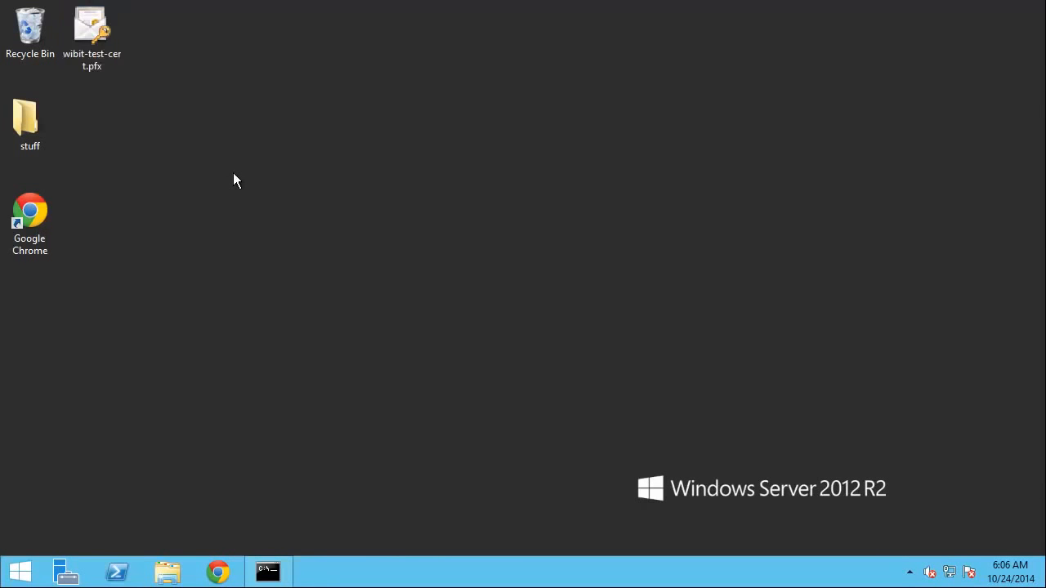
pyautogui.click(92, 29)
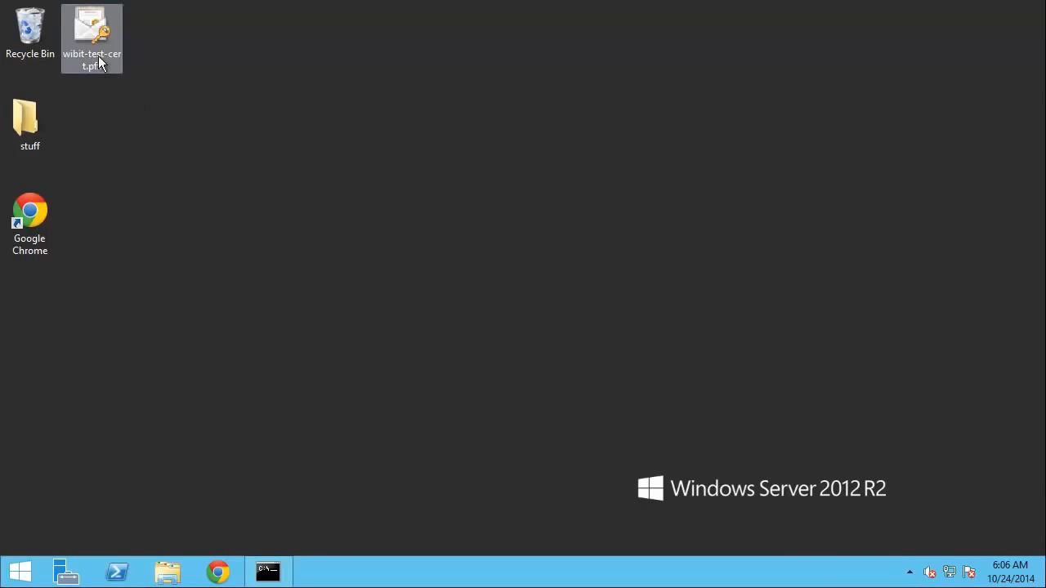
pyautogui.moveTo(92, 36); pyautogui.dragTo(29, 317)
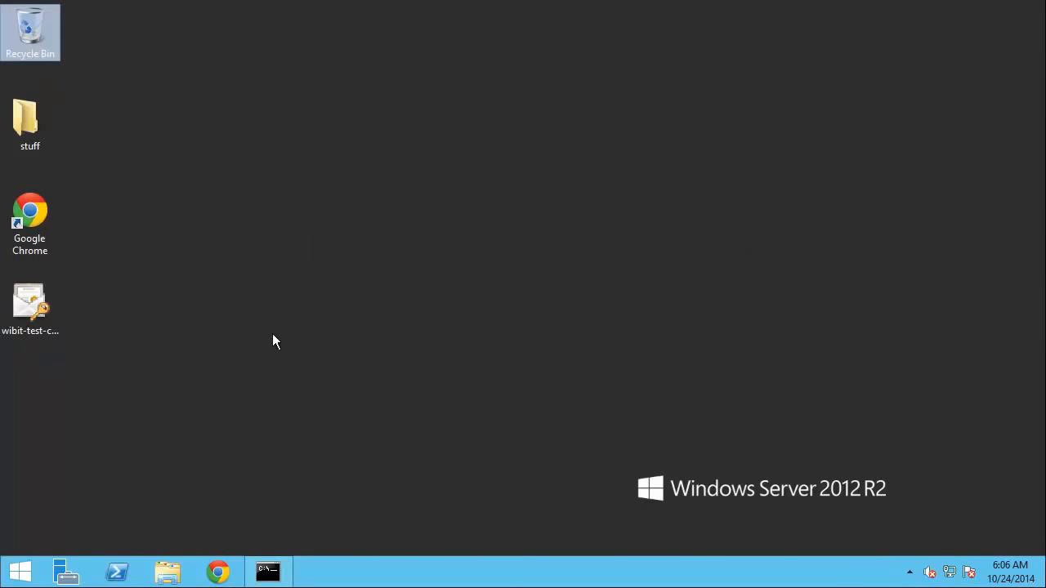
pyautogui.moveTo(29, 310)
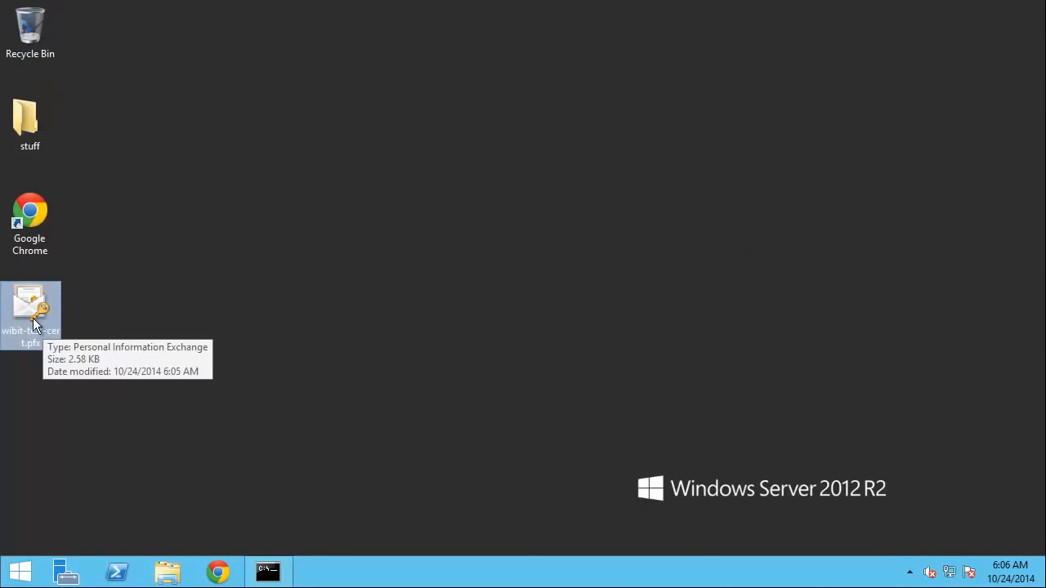
pyautogui.moveTo(97, 322)
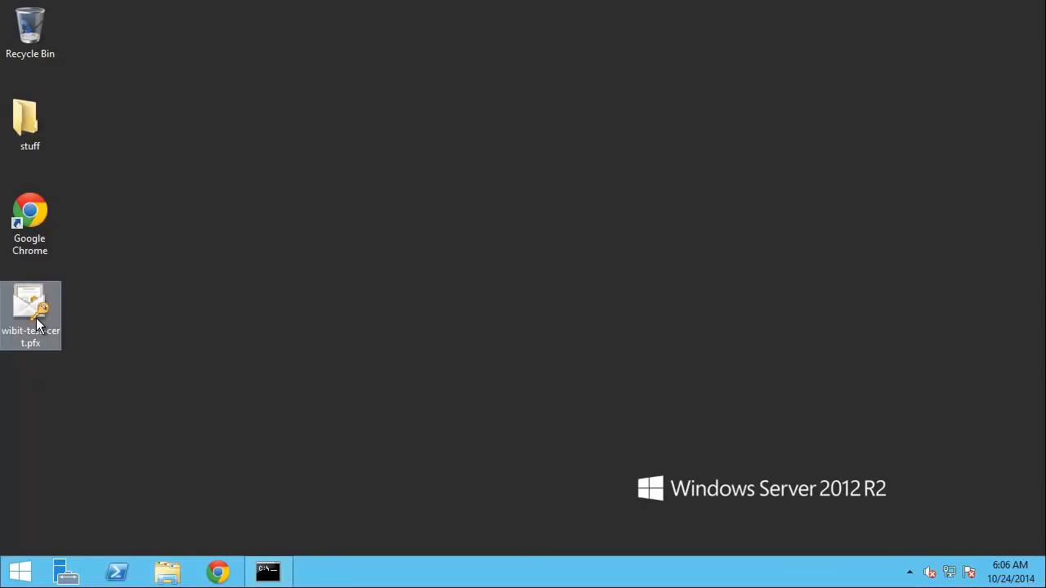
pyautogui.click(29, 389)
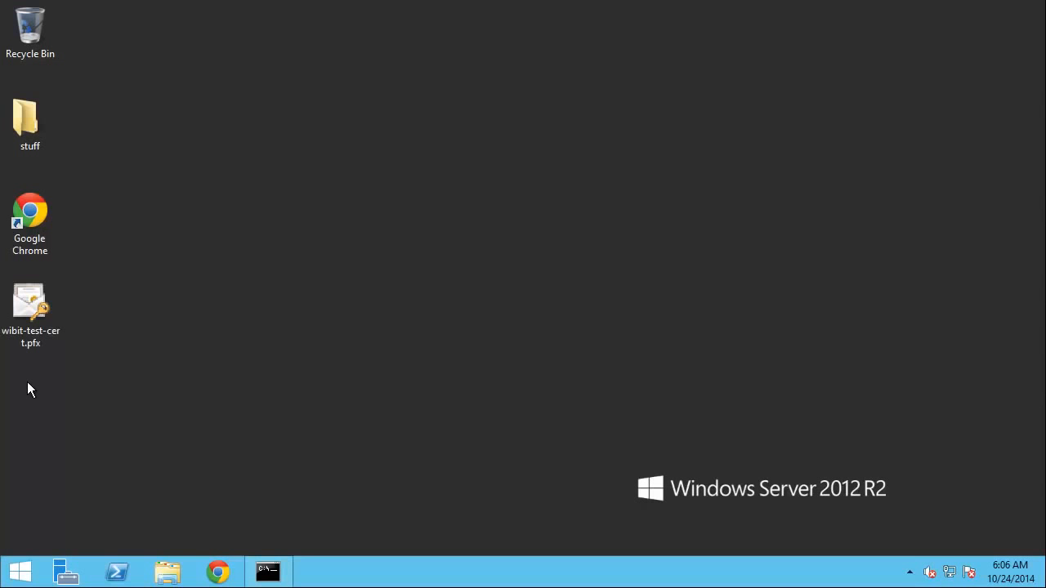
pyautogui.moveTo(378, 165)
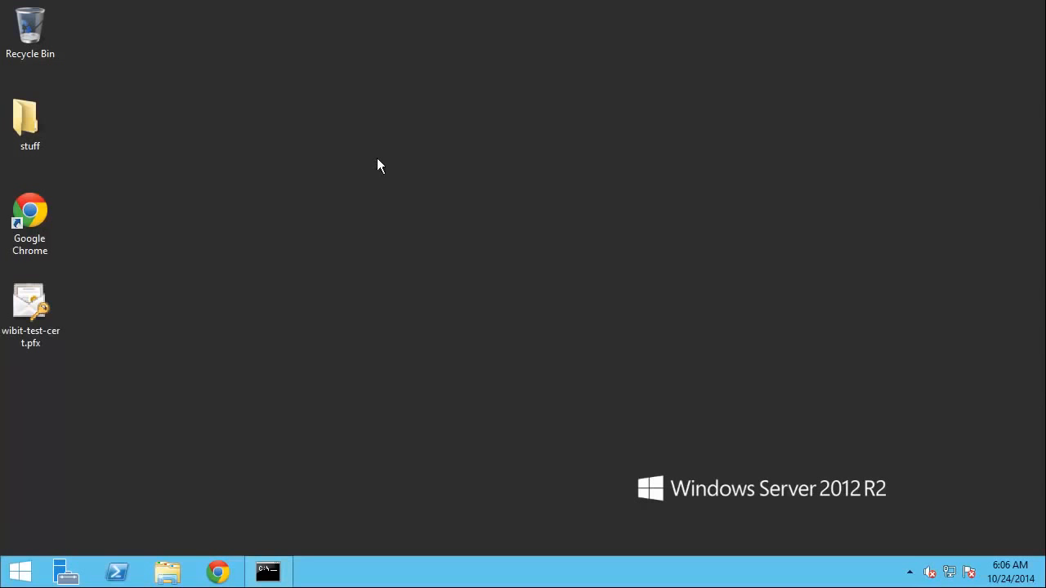
pyautogui.click(268, 571)
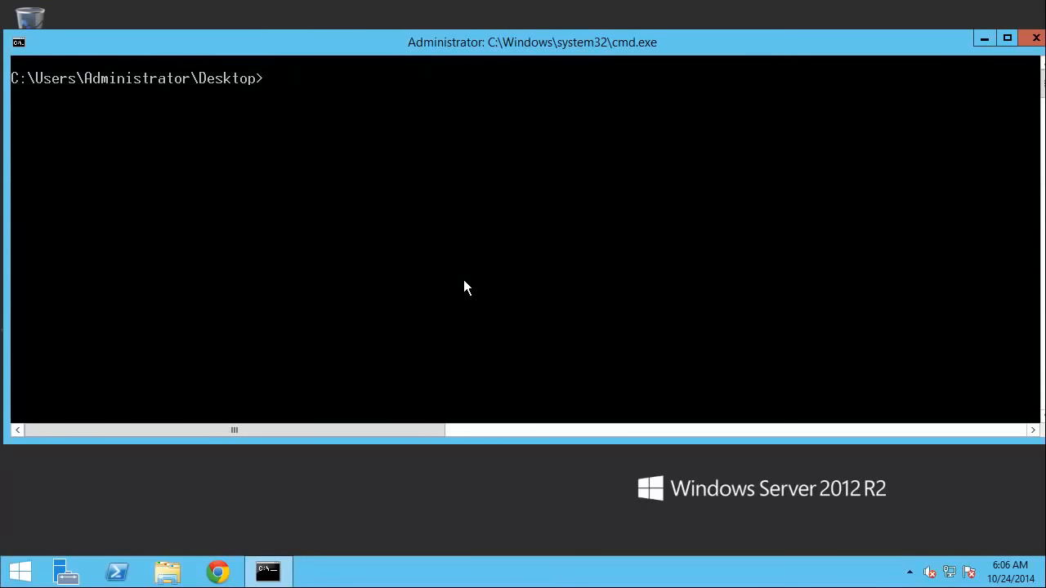
# Run openssl pkcs12 -in wibit-test-cert.pfx -clcerts -nokeys -out wibit-test-cert-public.pem with the import password.
pyautogui.write('op')
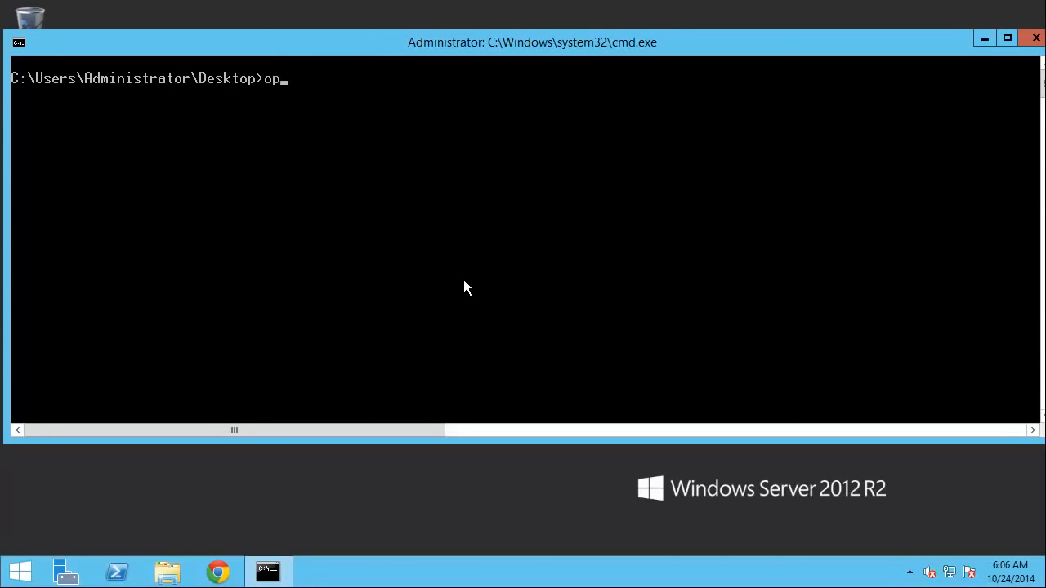
pyautogui.write('enssl pks')
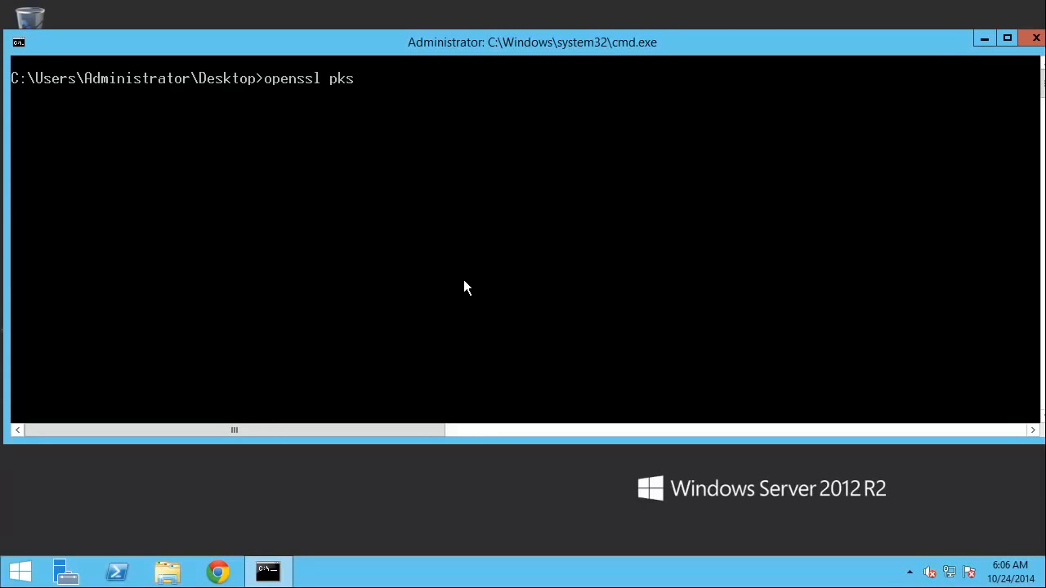
pyautogui.write('cs12 -')
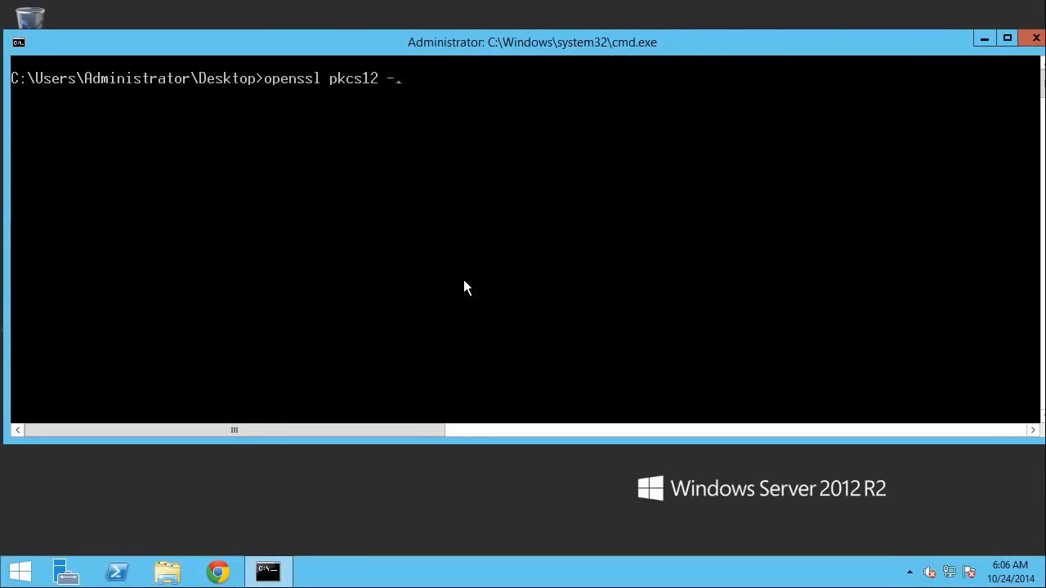
pyautogui.write('in wibit-test-cert.pfx')
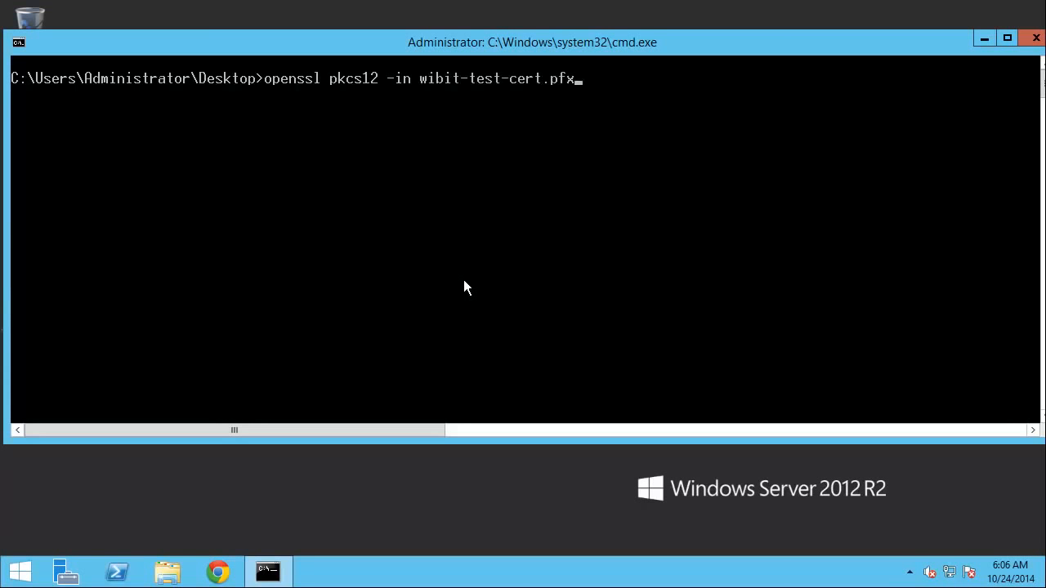
pyautogui.write('-cl')
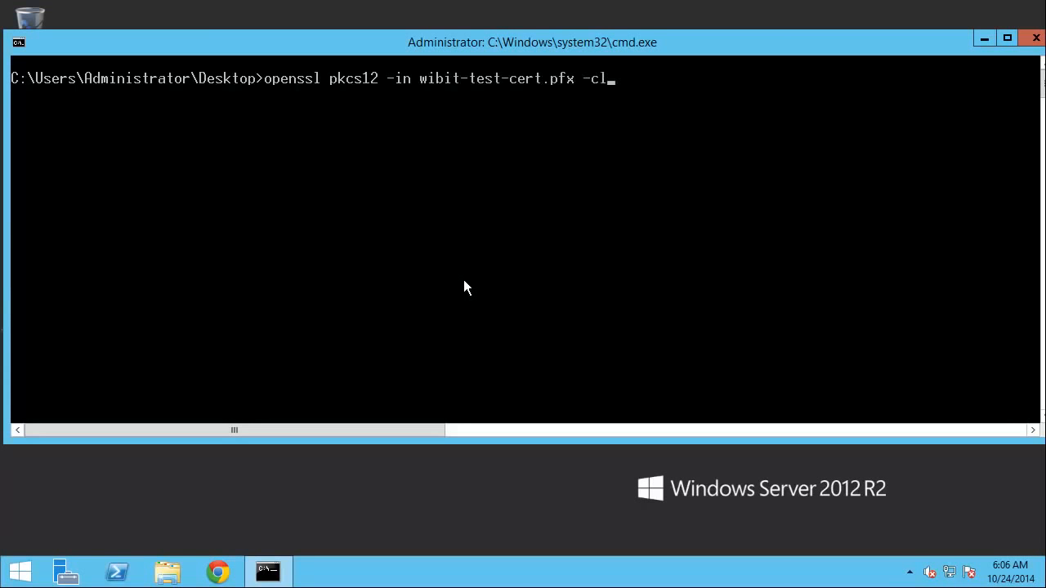
pyautogui.write('certs -noke')
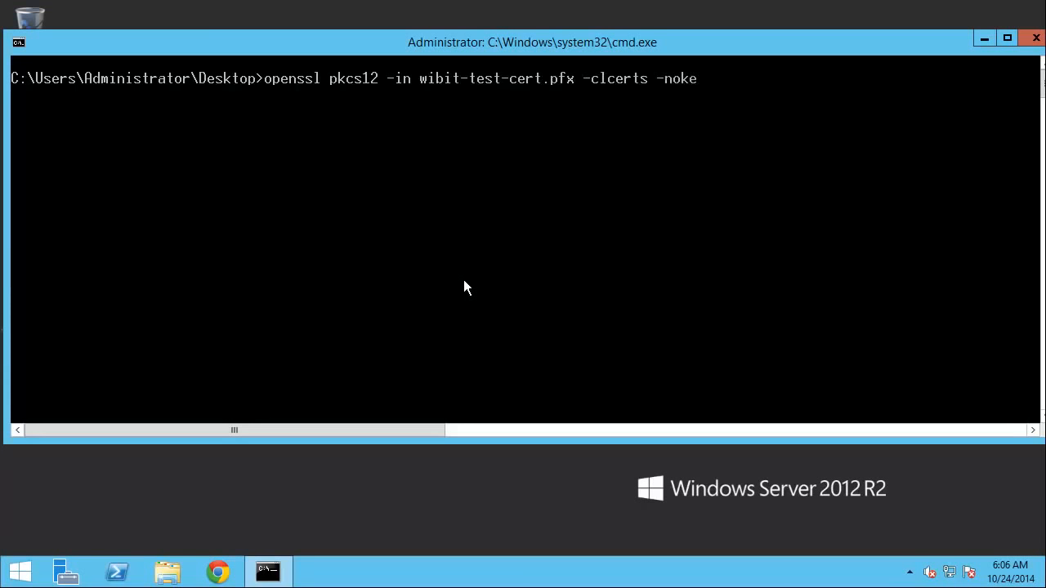
pyautogui.write('ys -out')
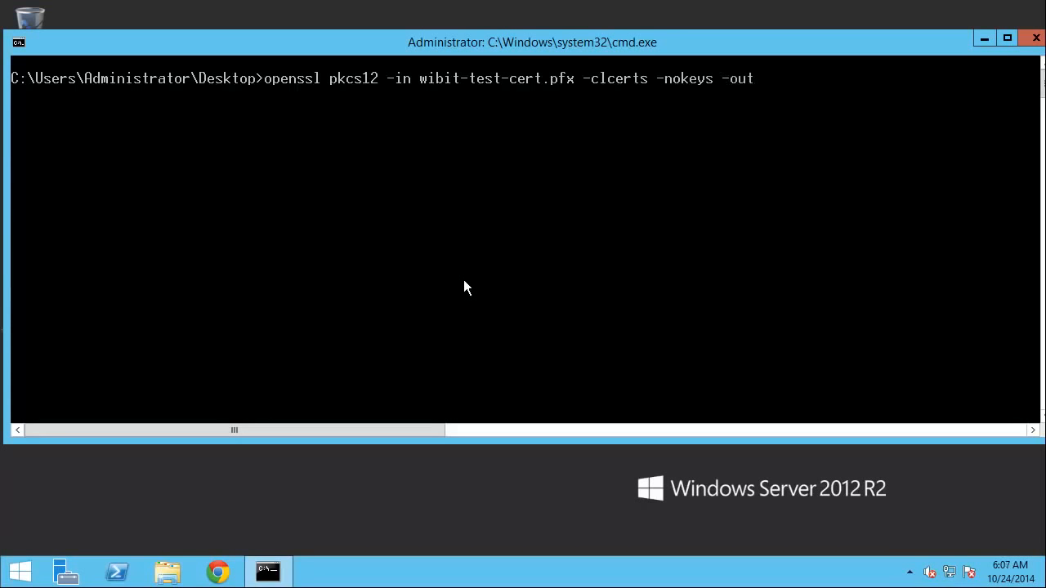
pyautogui.write('wibit-test-cert-')
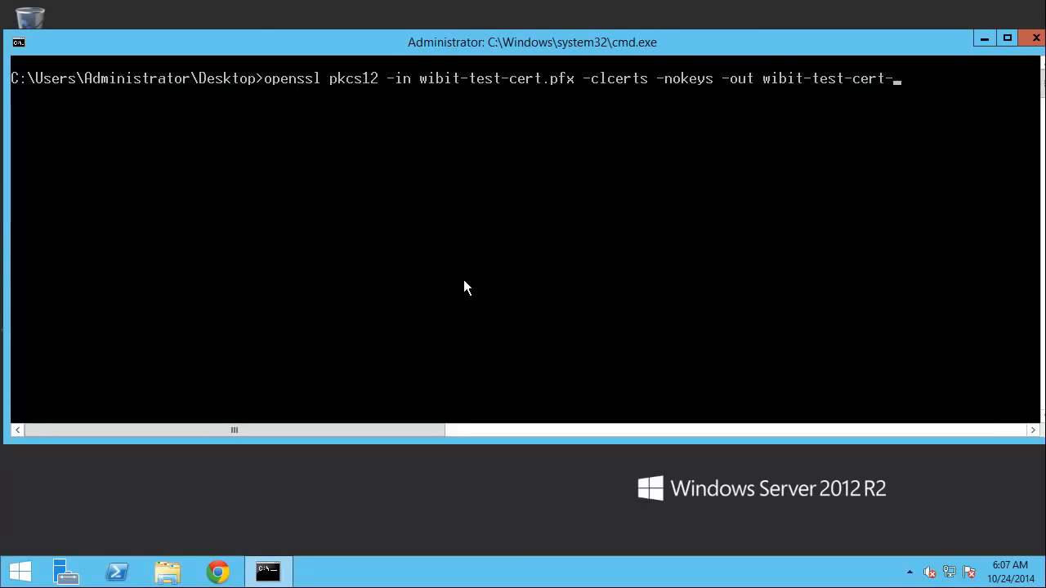
pyautogui.press('Return')
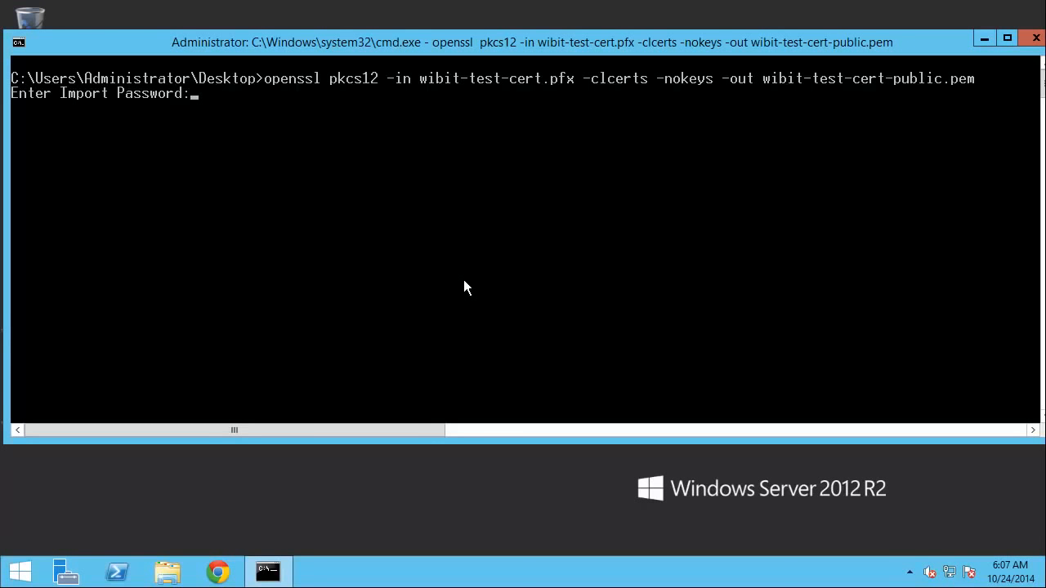
pyautogui.press('Return')
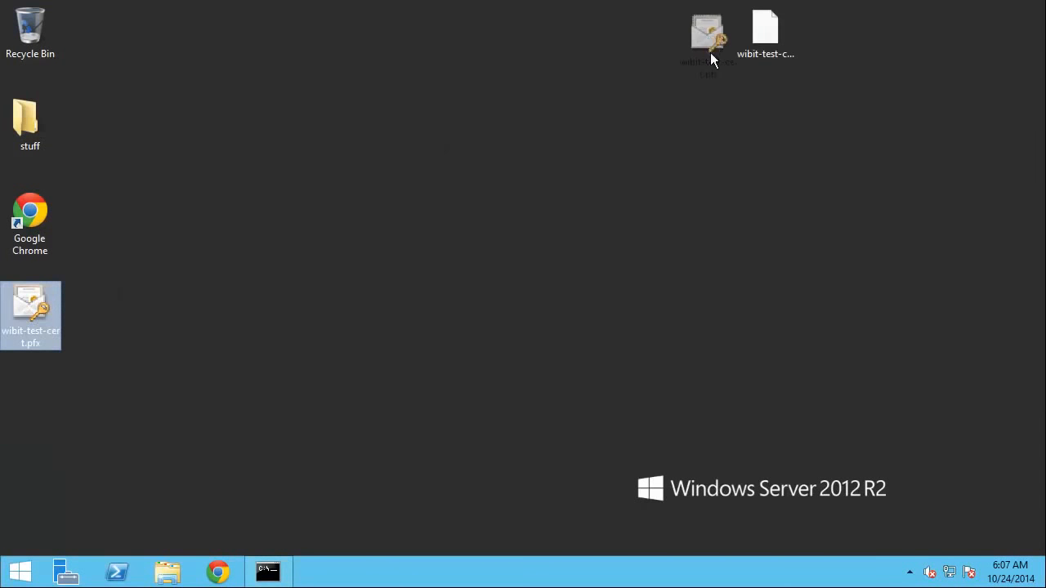
# Move wibit-test-cert.pfx next to the new wibit-test-cert-public.pem on the desktop.
pyautogui.moveTo(29, 314); pyautogui.dragTo(704, 39)
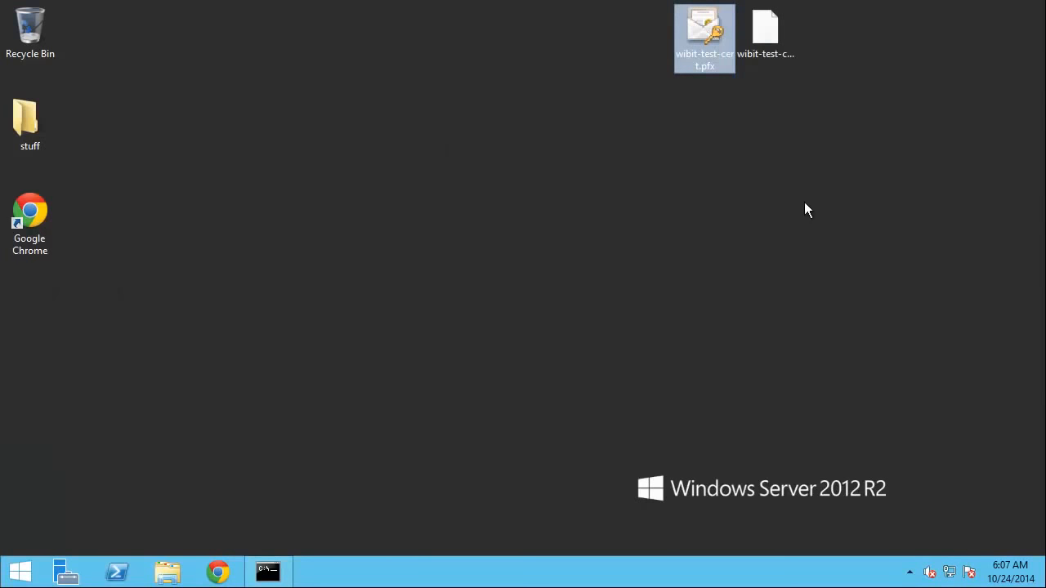